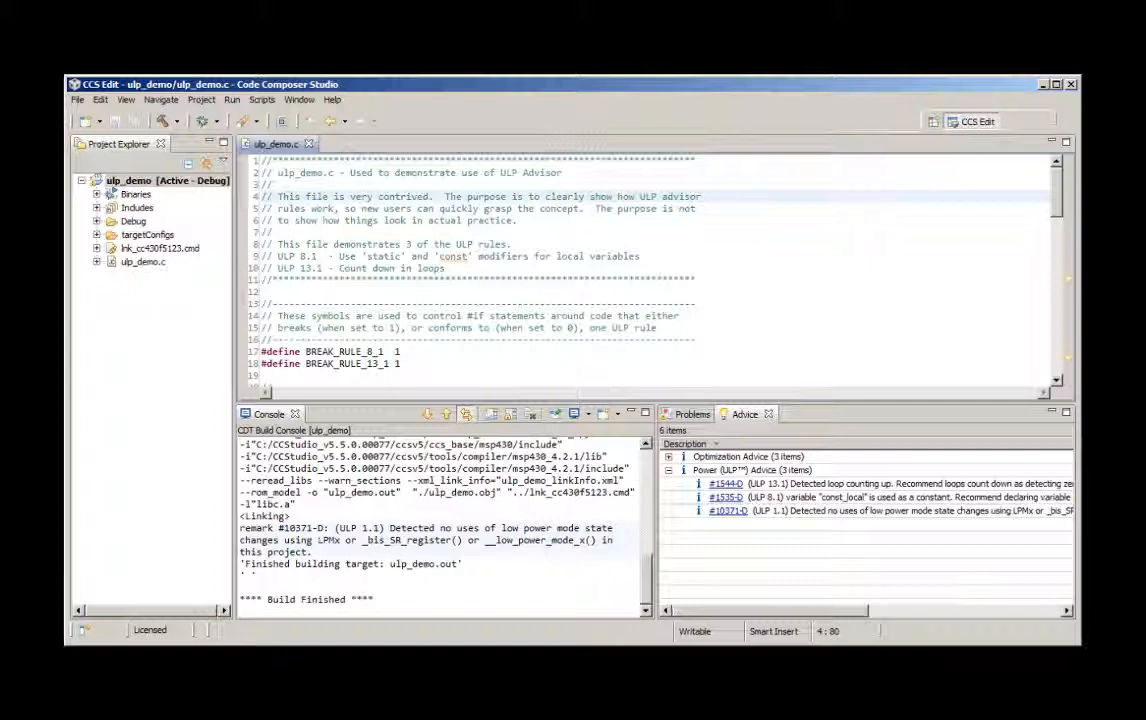
mouse_move(204, 192)
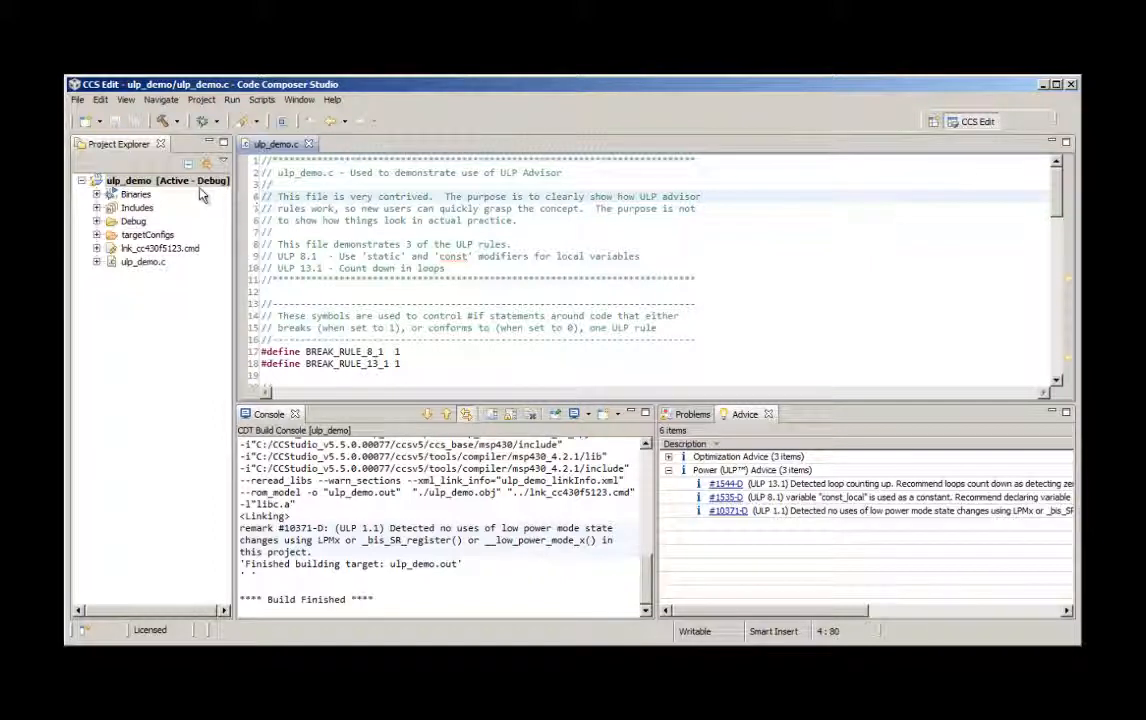
mouse_move(344, 480)
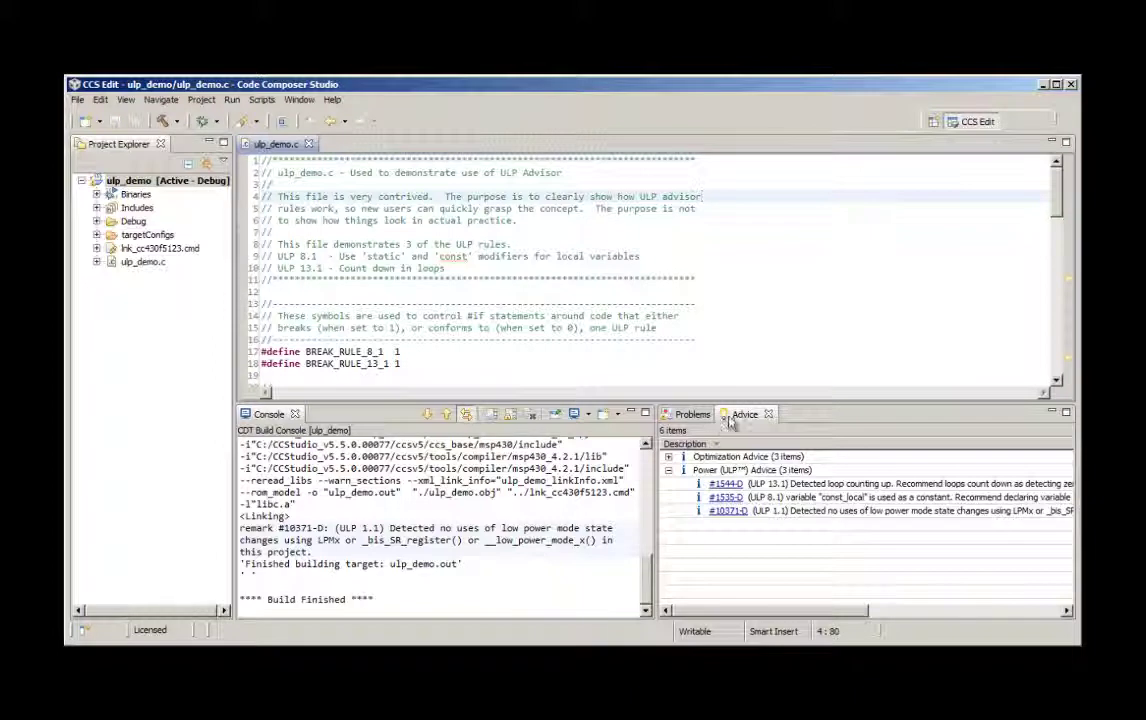
mouse_move(756, 432)
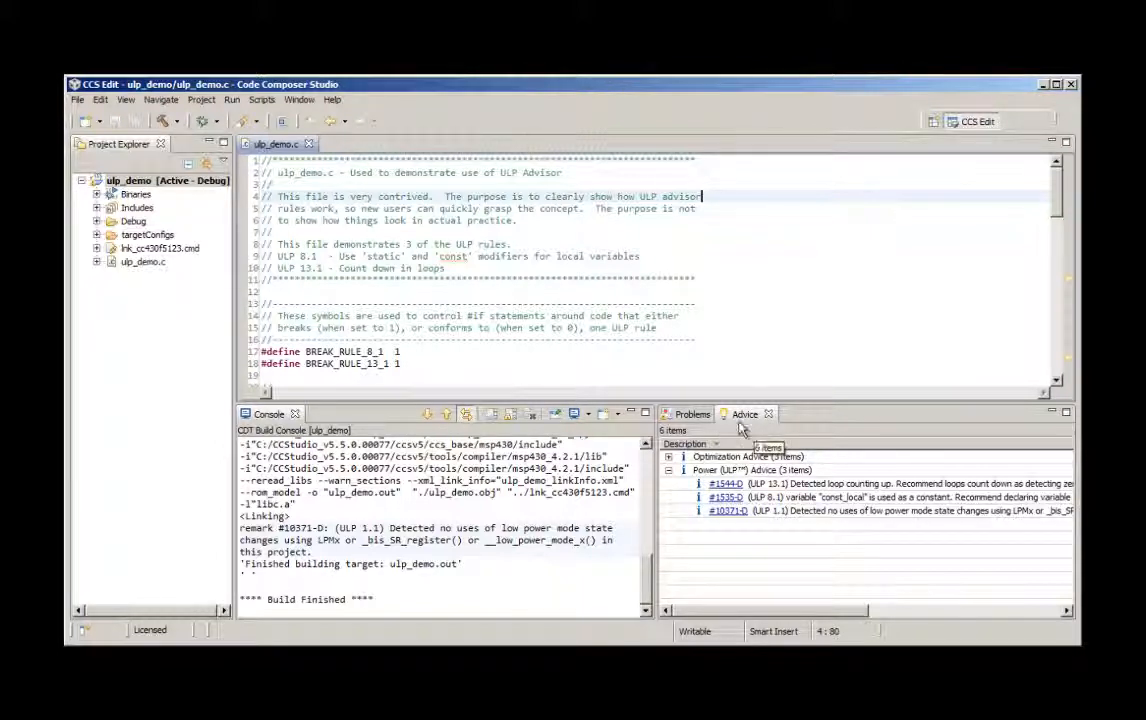
mouse_move(750, 424)
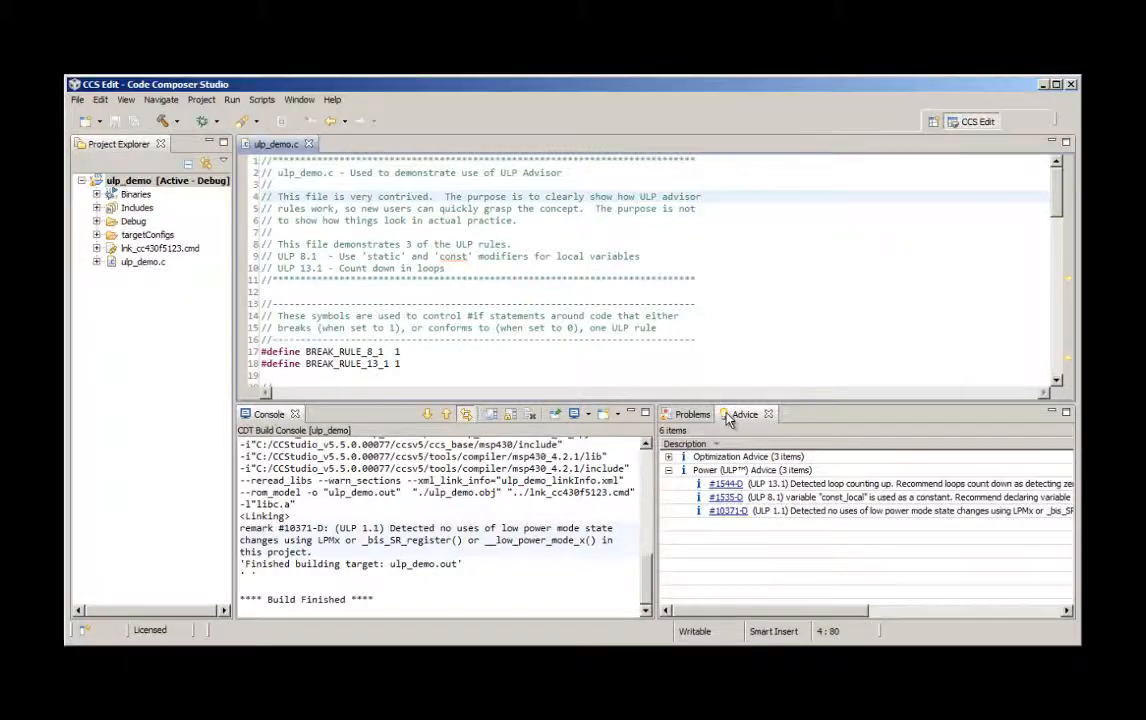
Maximize the Advice view so the three ULP recommendations with their ulp_demo.c locations fill the window
double_click(742, 414)
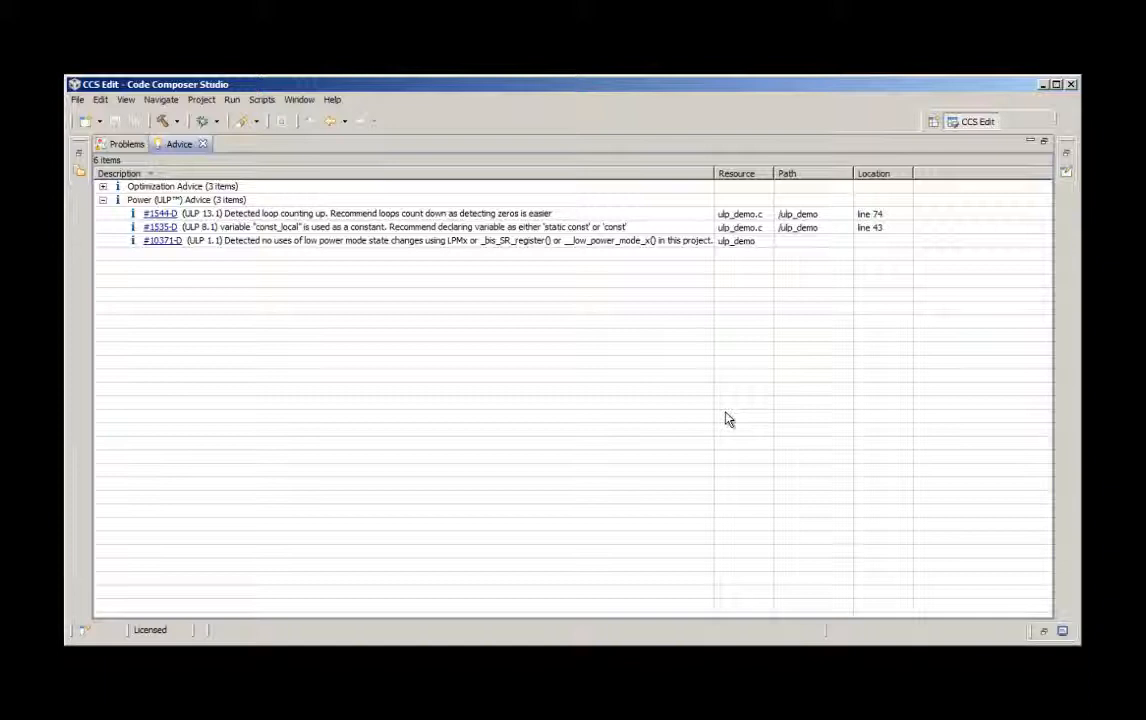
mouse_move(348, 256)
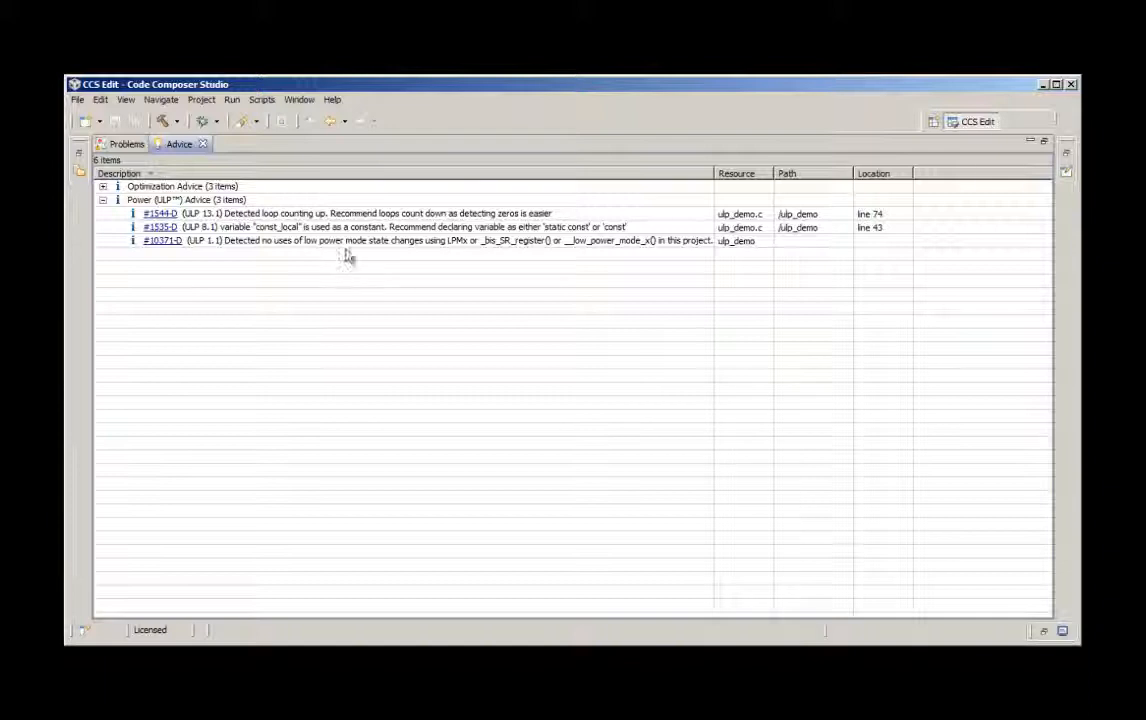
mouse_move(352, 262)
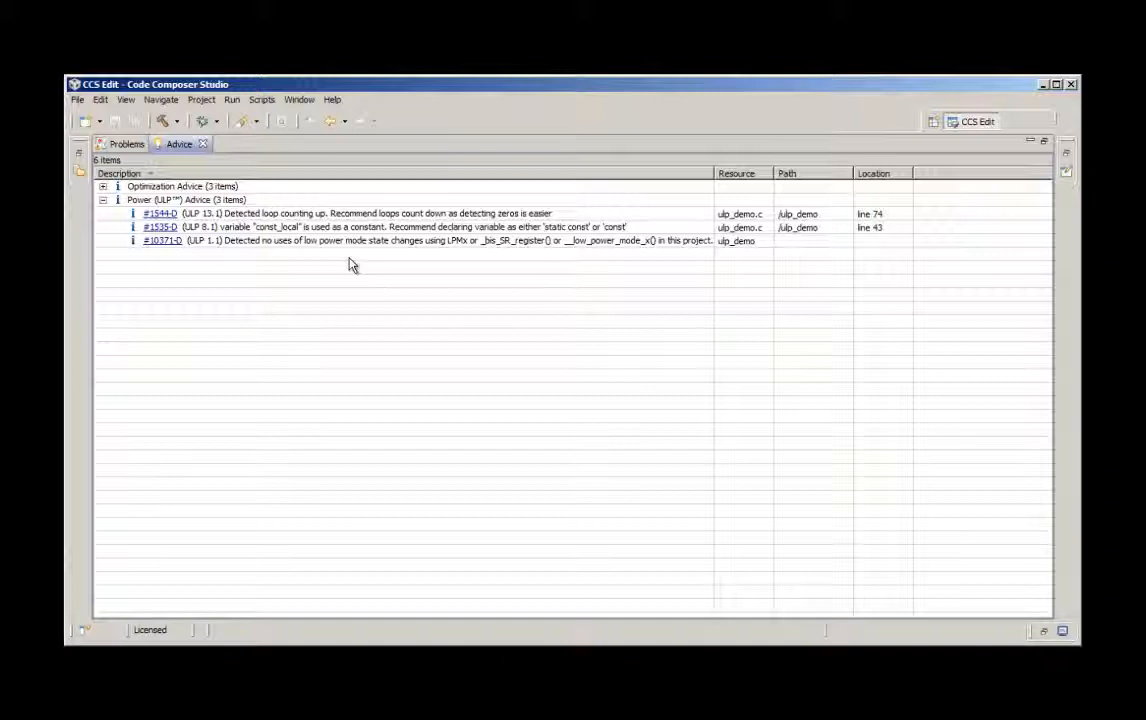
mouse_move(366, 272)
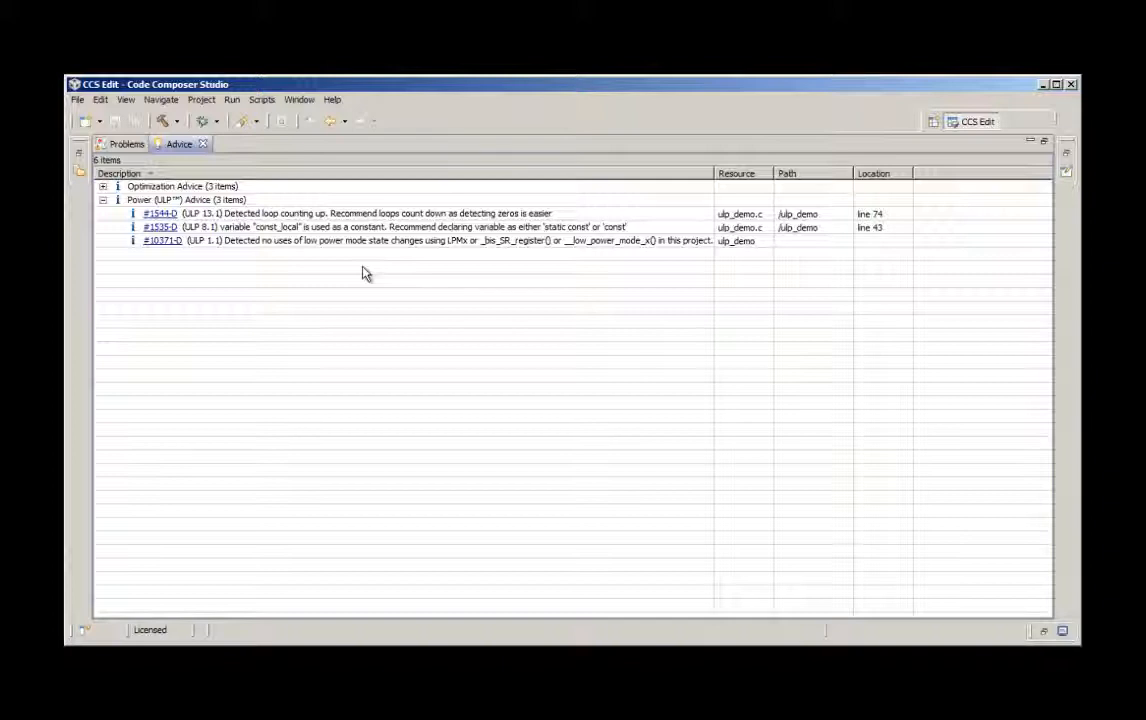
mouse_move(360, 270)
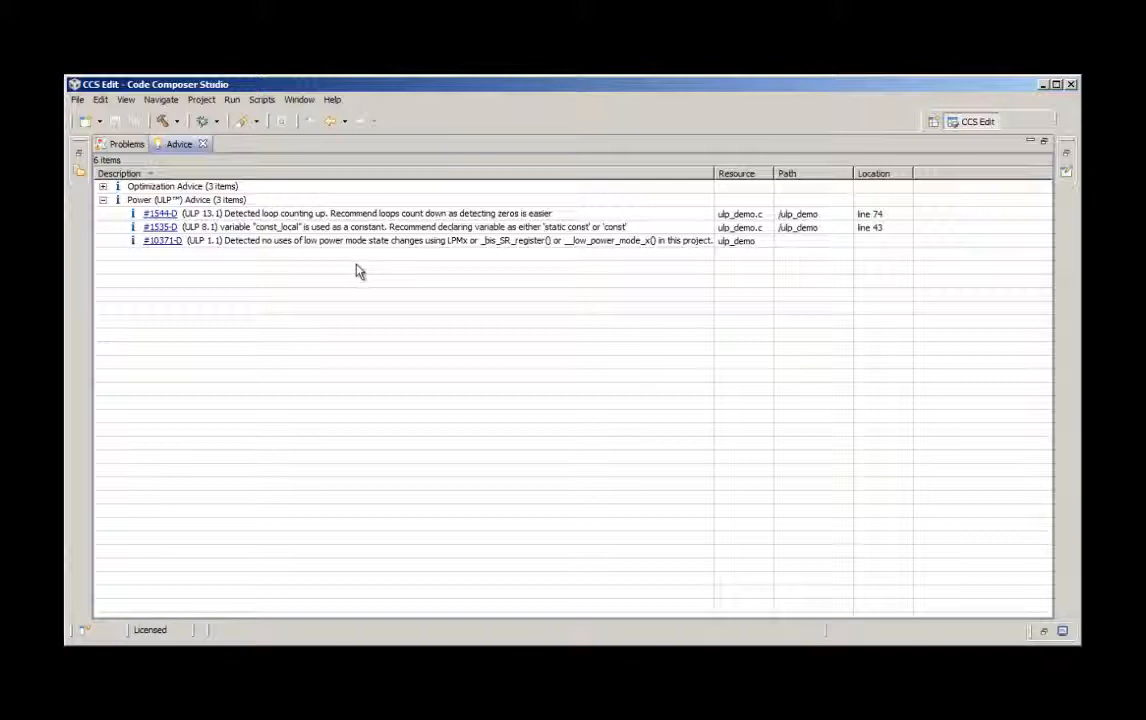
mouse_move(172, 228)
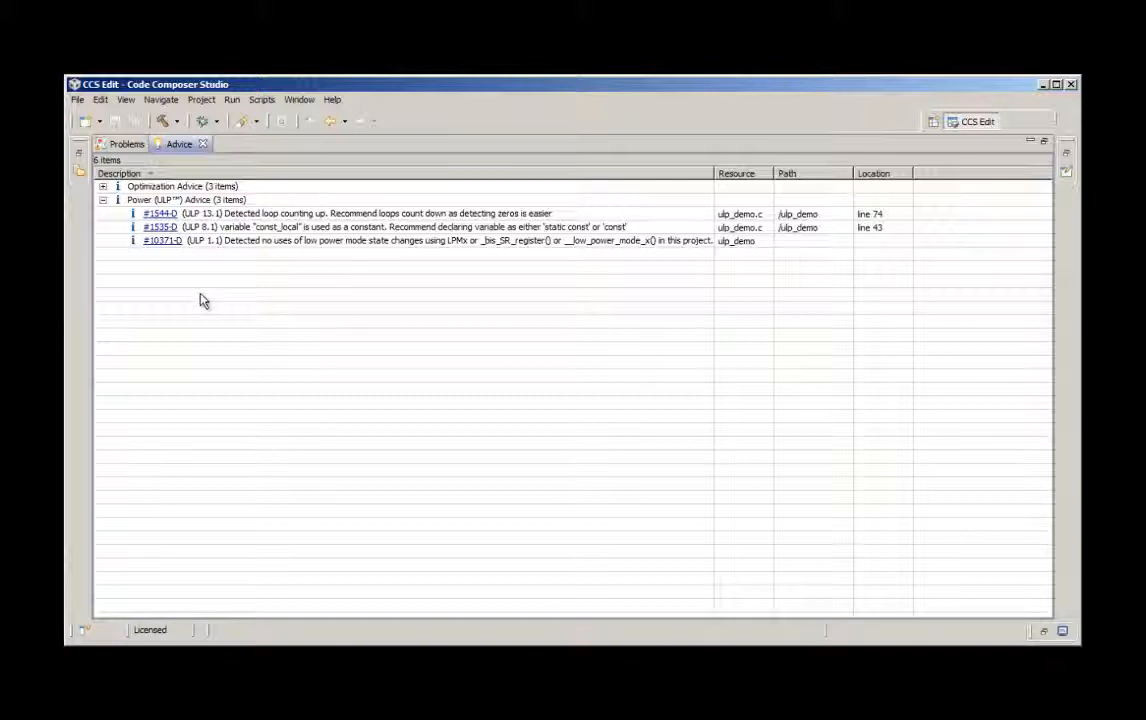
mouse_move(178, 280)
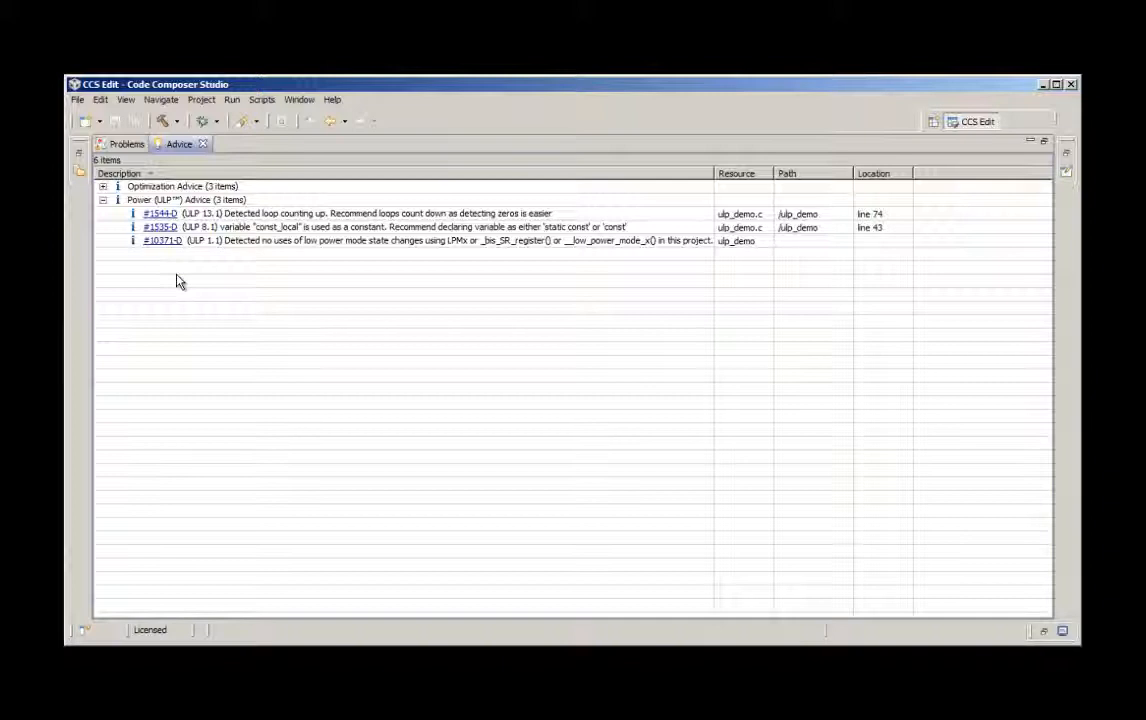
mouse_move(172, 268)
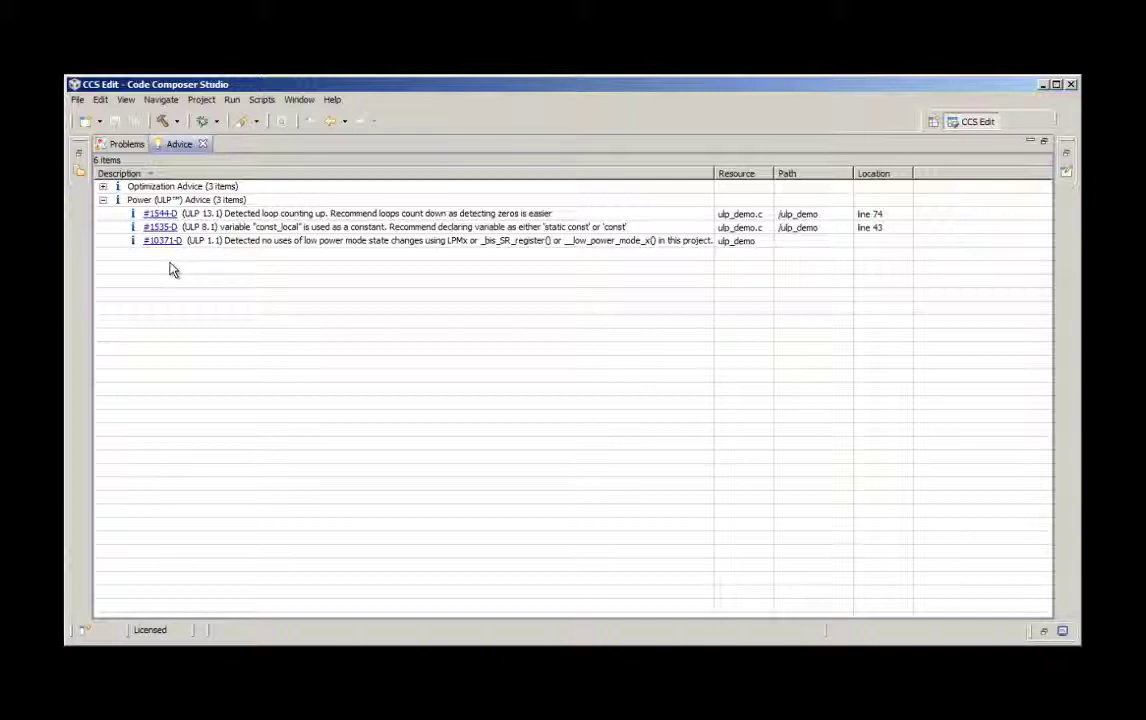
mouse_move(160, 226)
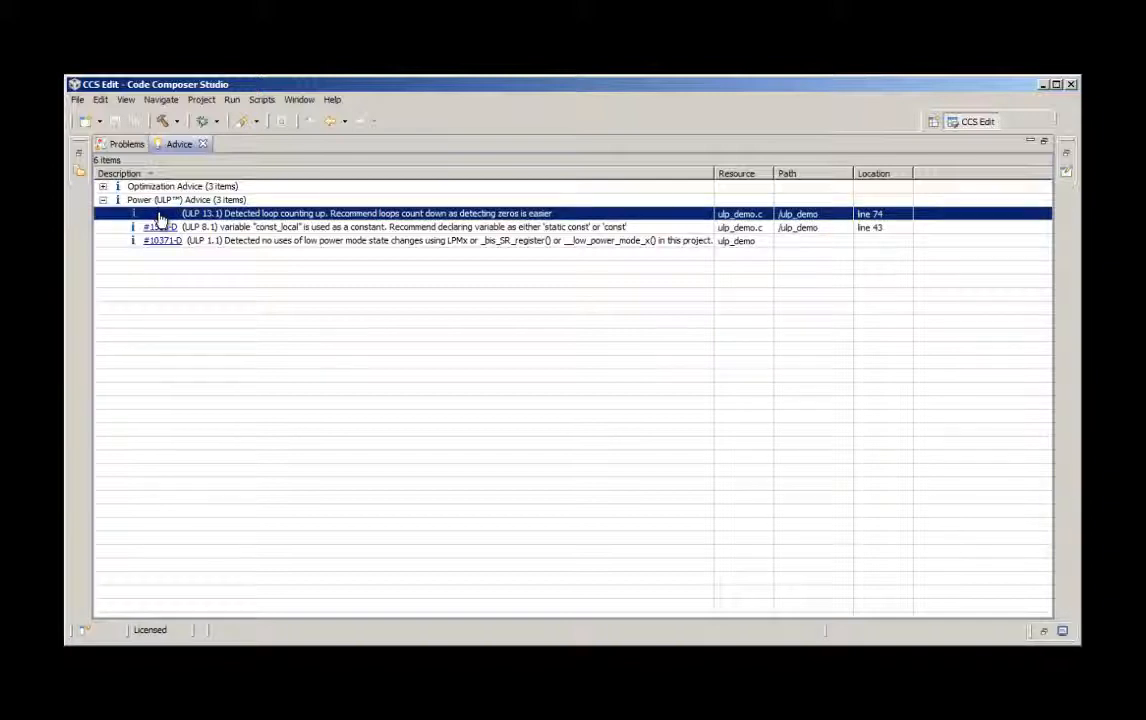
Show the #1544-D help page for rule 13.1, Count down in loops, and read through its risks and remedy
left_click(160, 212)
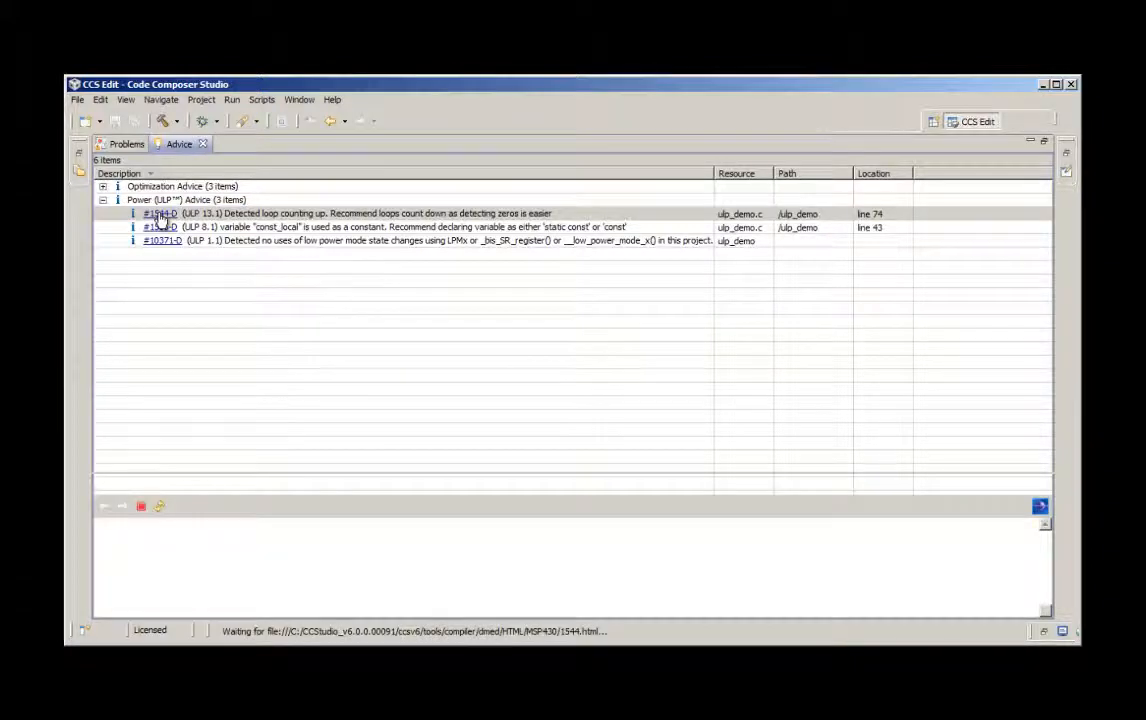
left_click(160, 212)
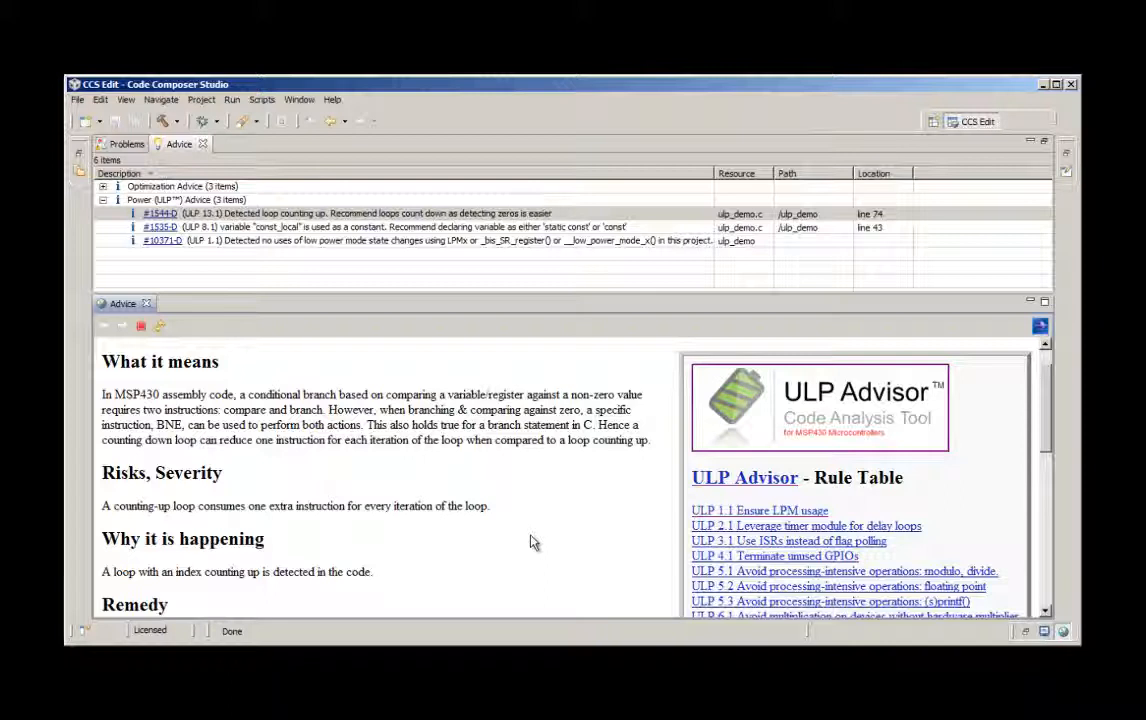
scroll("down", 3)
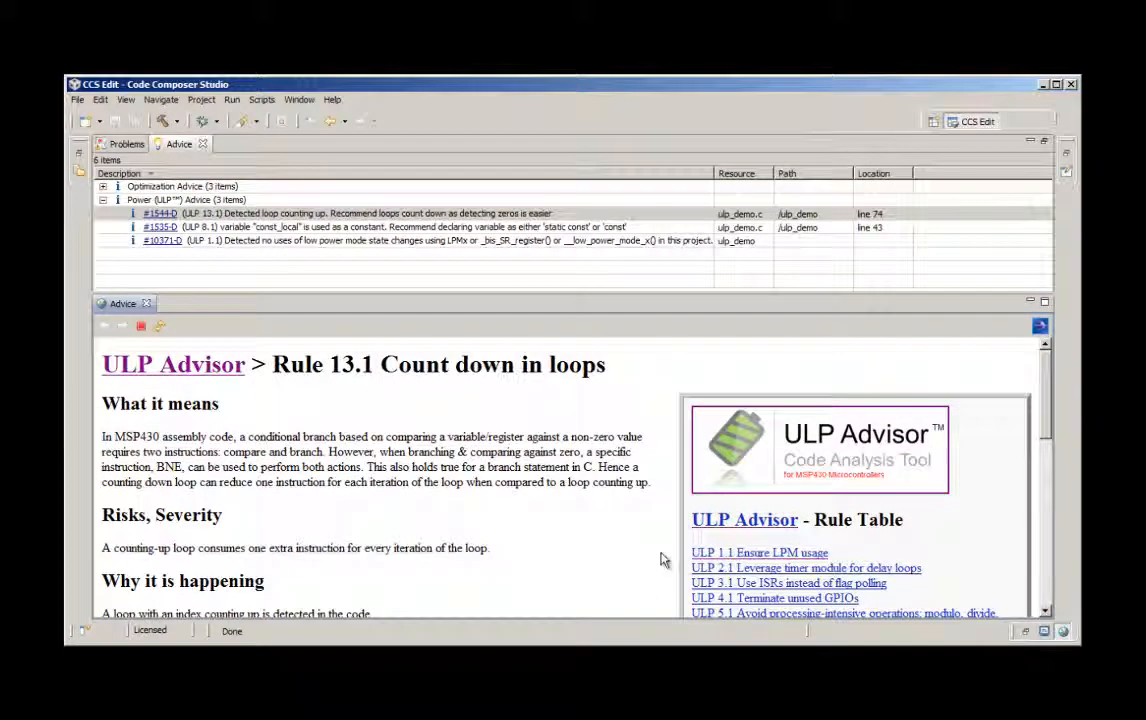
scroll("down", 3)
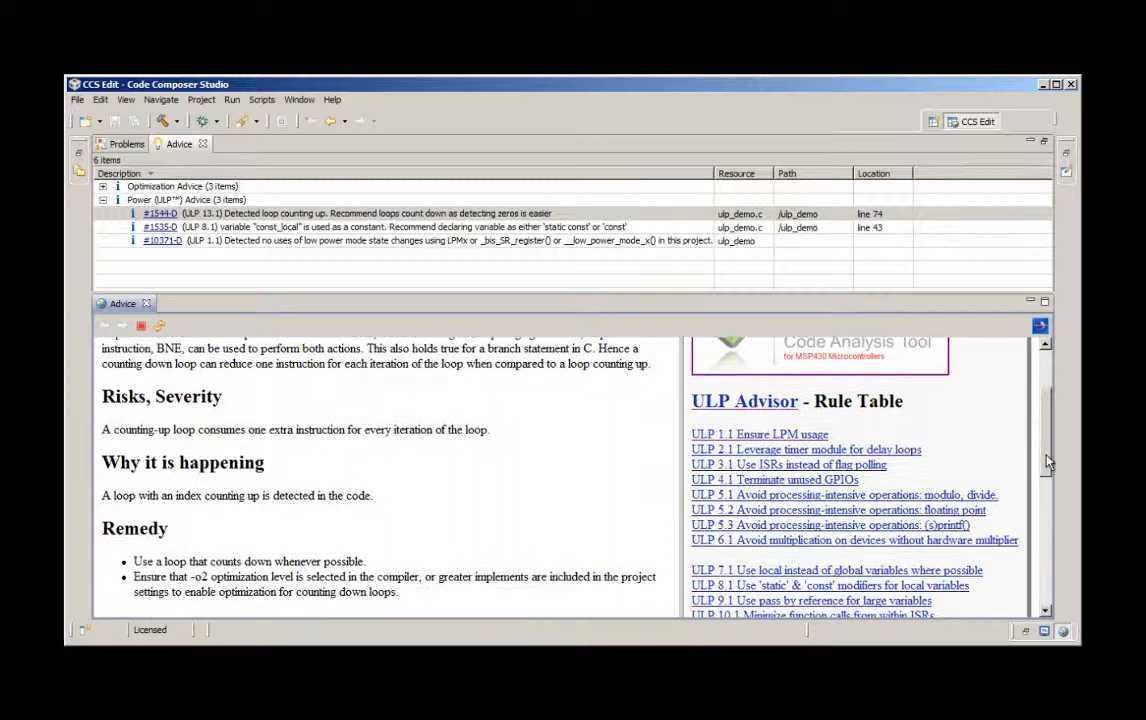
scroll("down", 3)
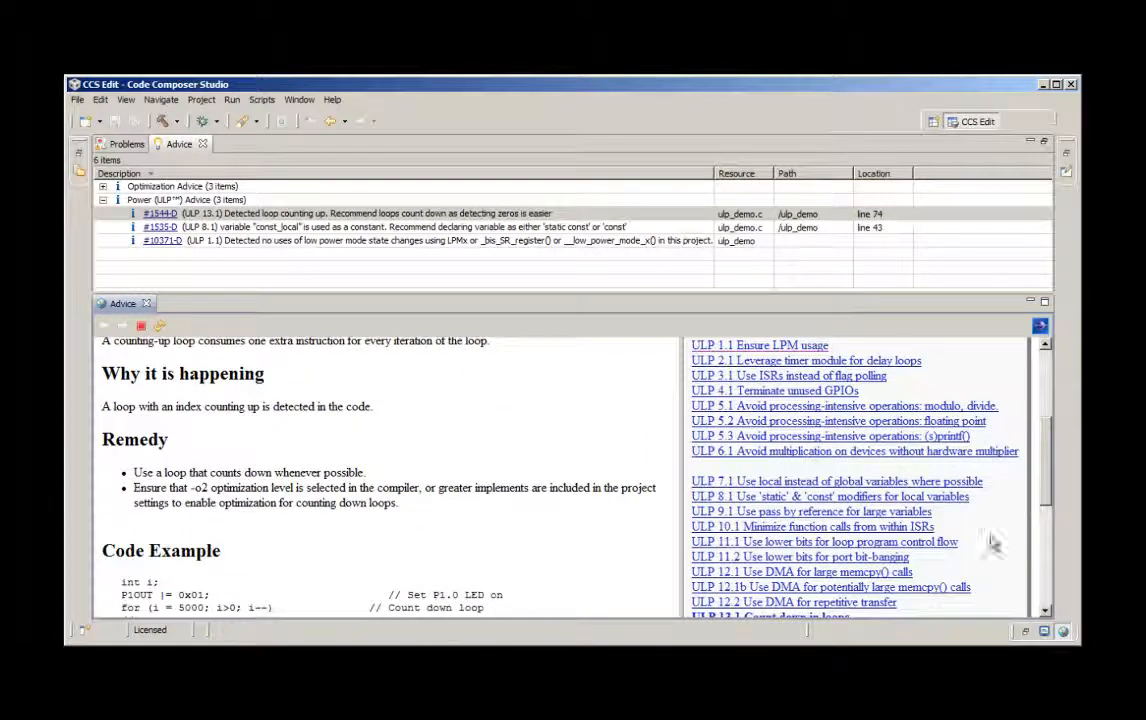
mouse_move(1002, 548)
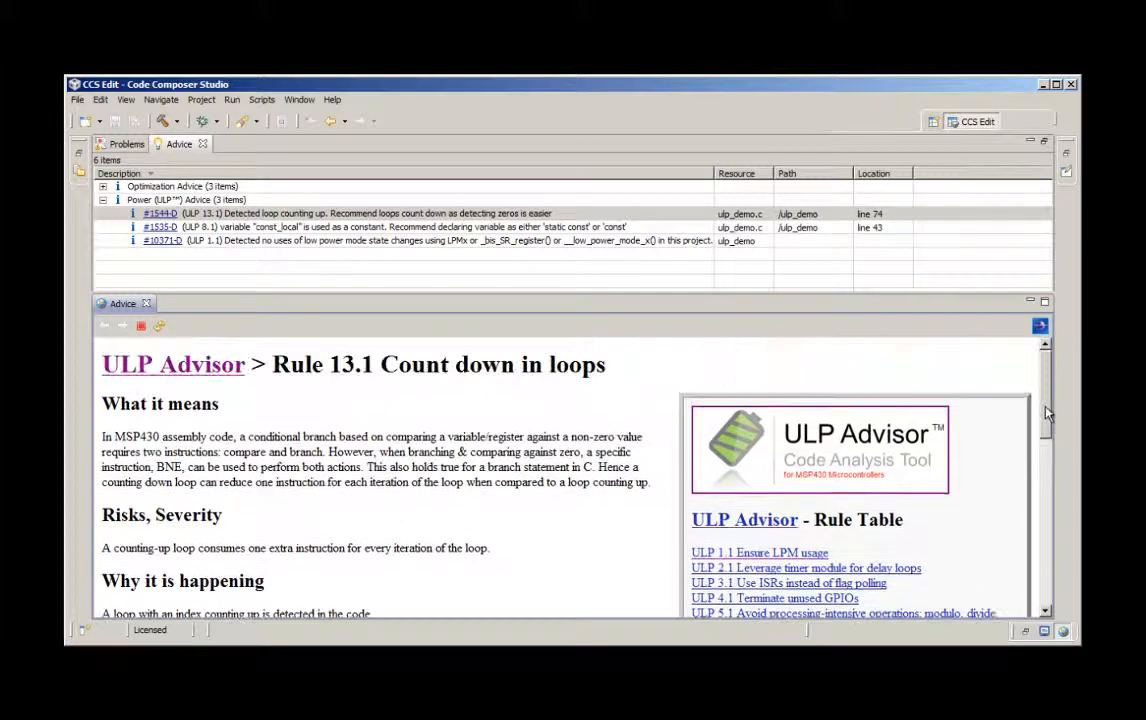
scroll("down", 3)
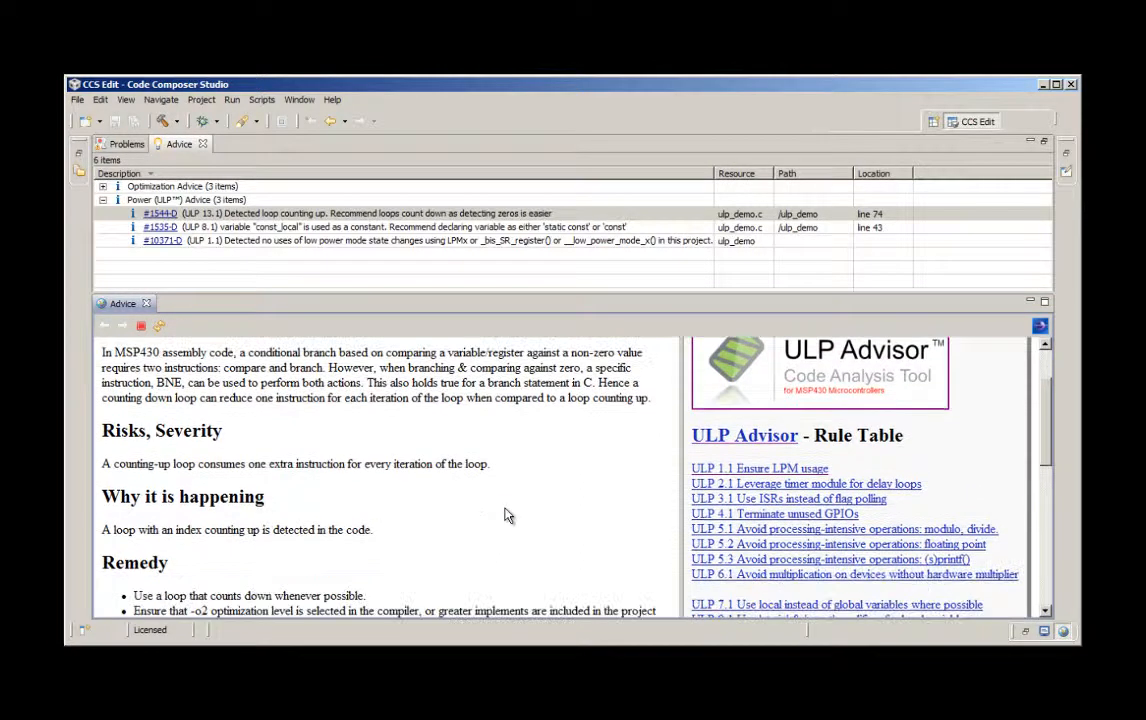
scroll("down", 3)
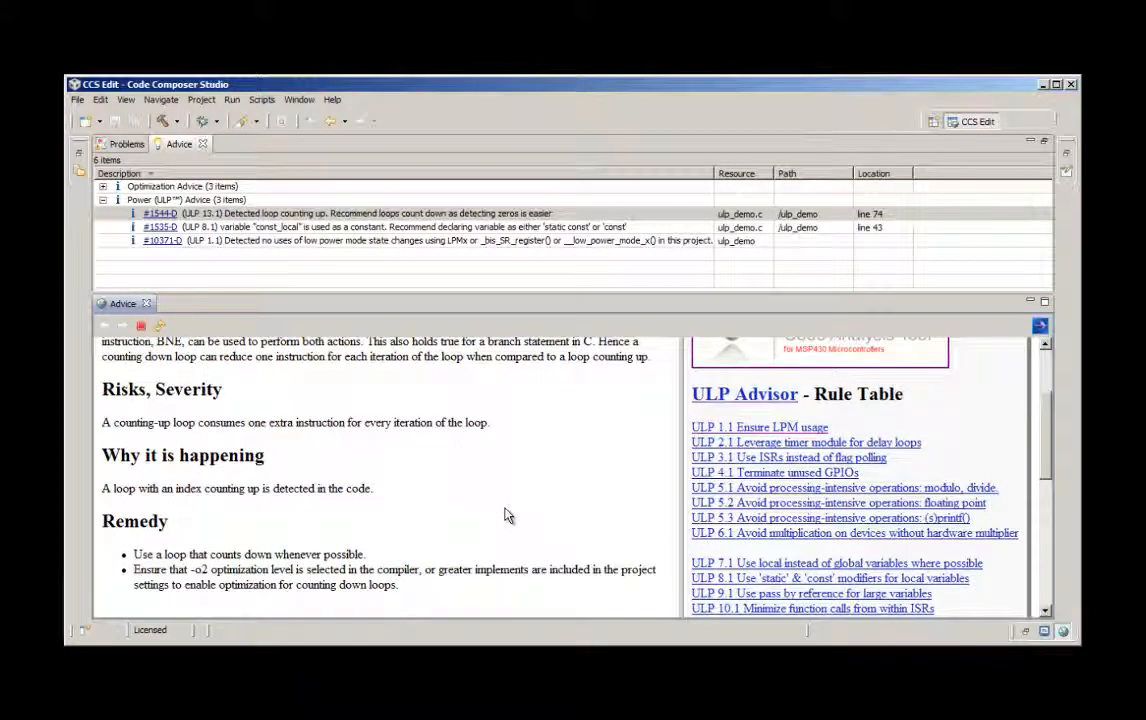
scroll("down", 3)
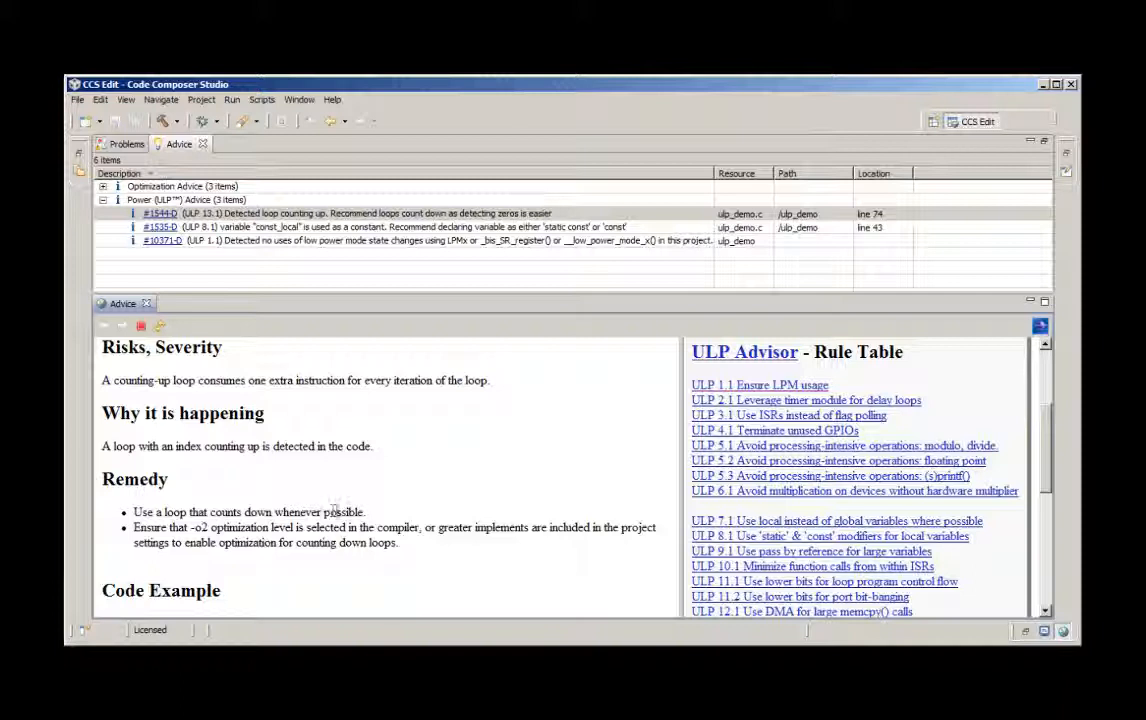
mouse_move(332, 440)
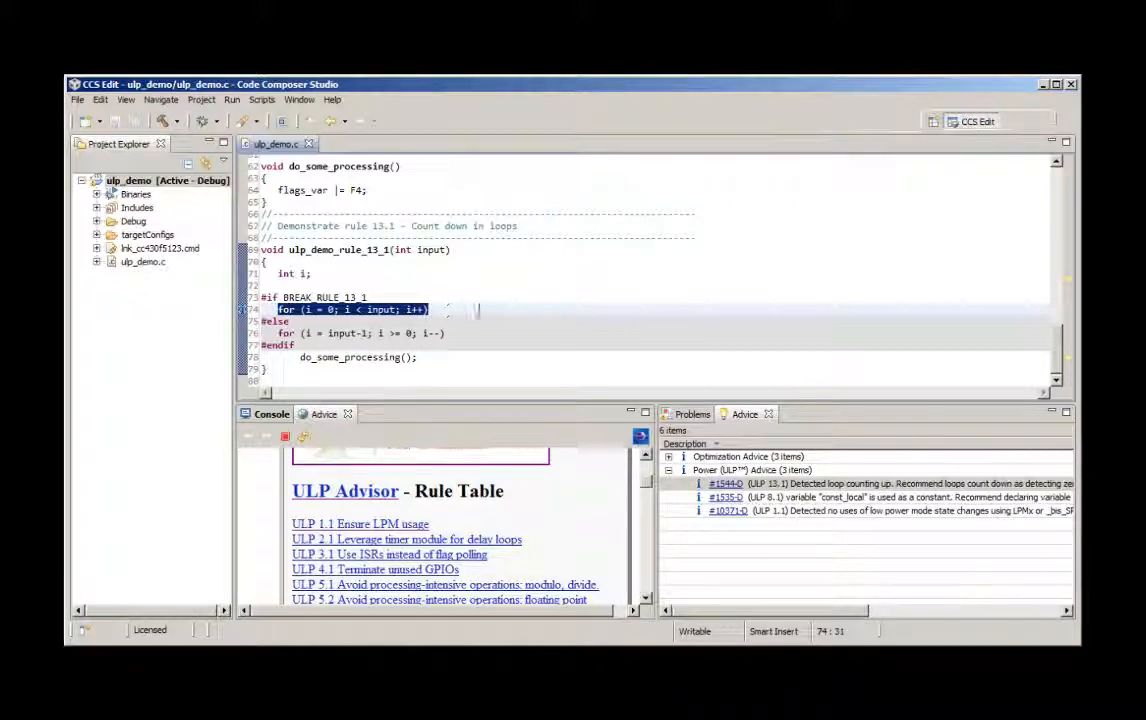
mouse_move(478, 308)
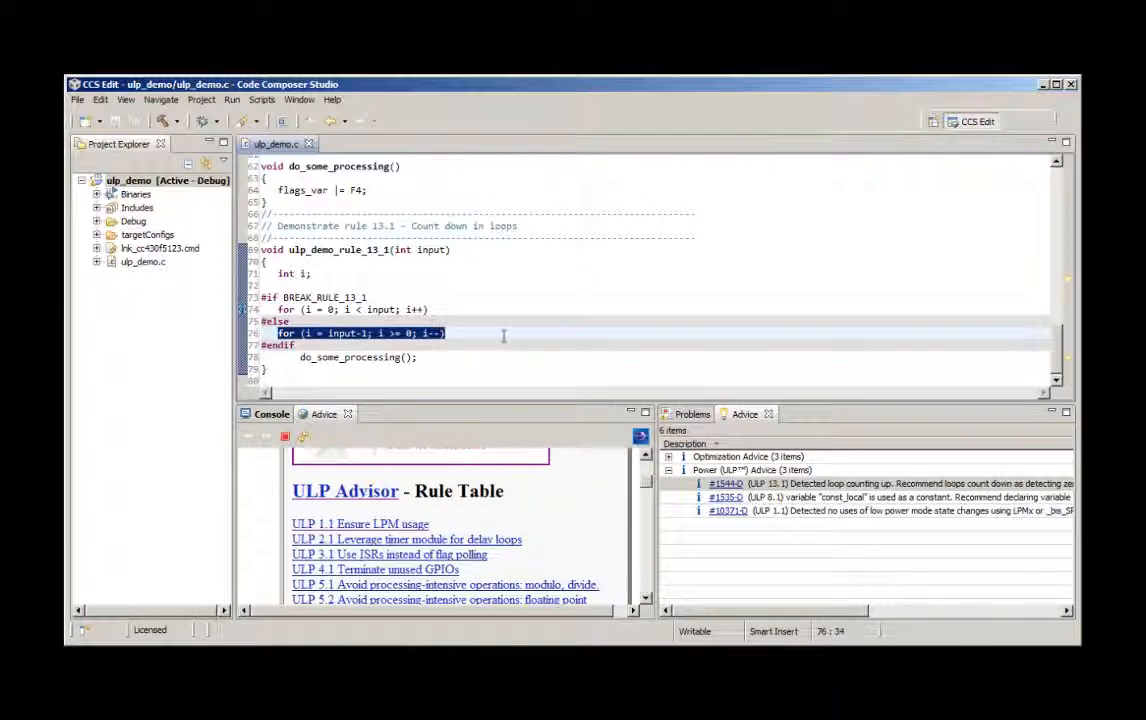
Review the BREAK_RULE_13_1 loop variants in ulp_demo.c and set BREAK_RULE_13_1 to 0
left_click(808, 340)
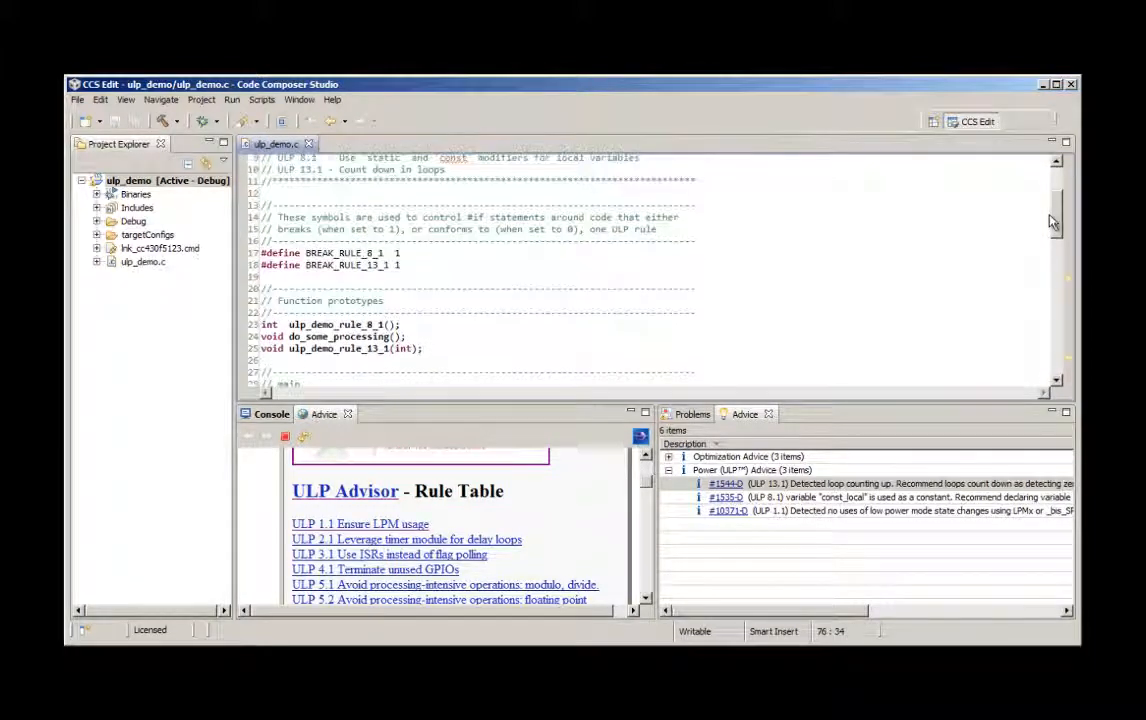
scroll("down", 3)
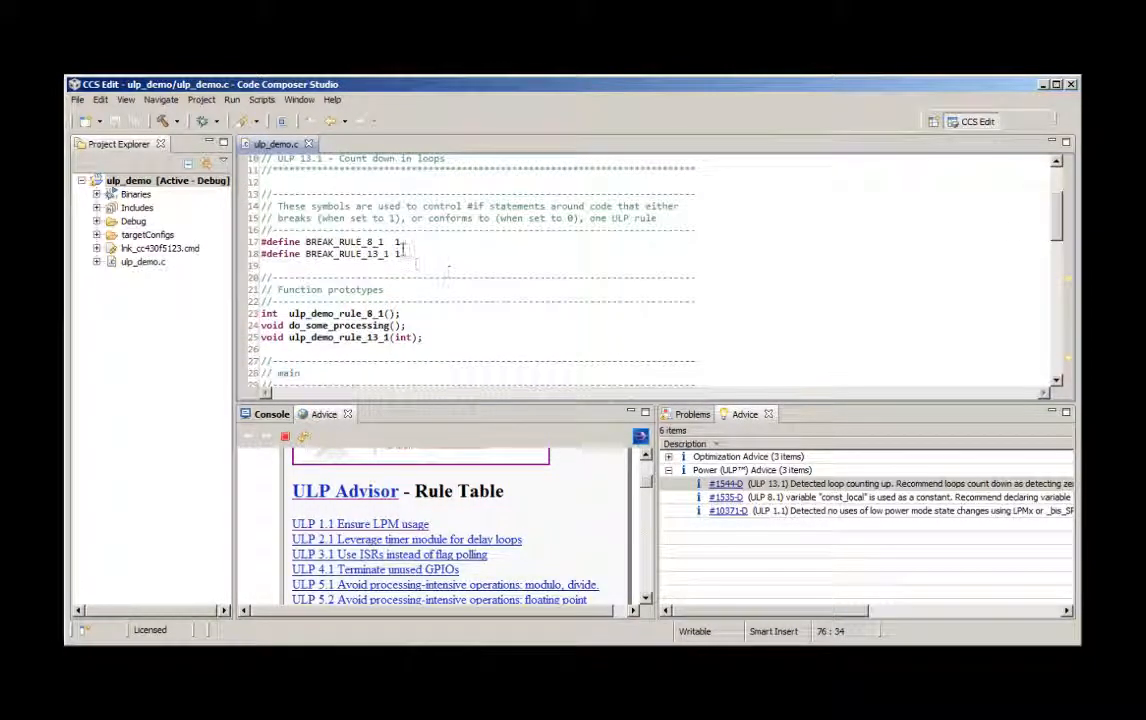
left_click(480, 264)
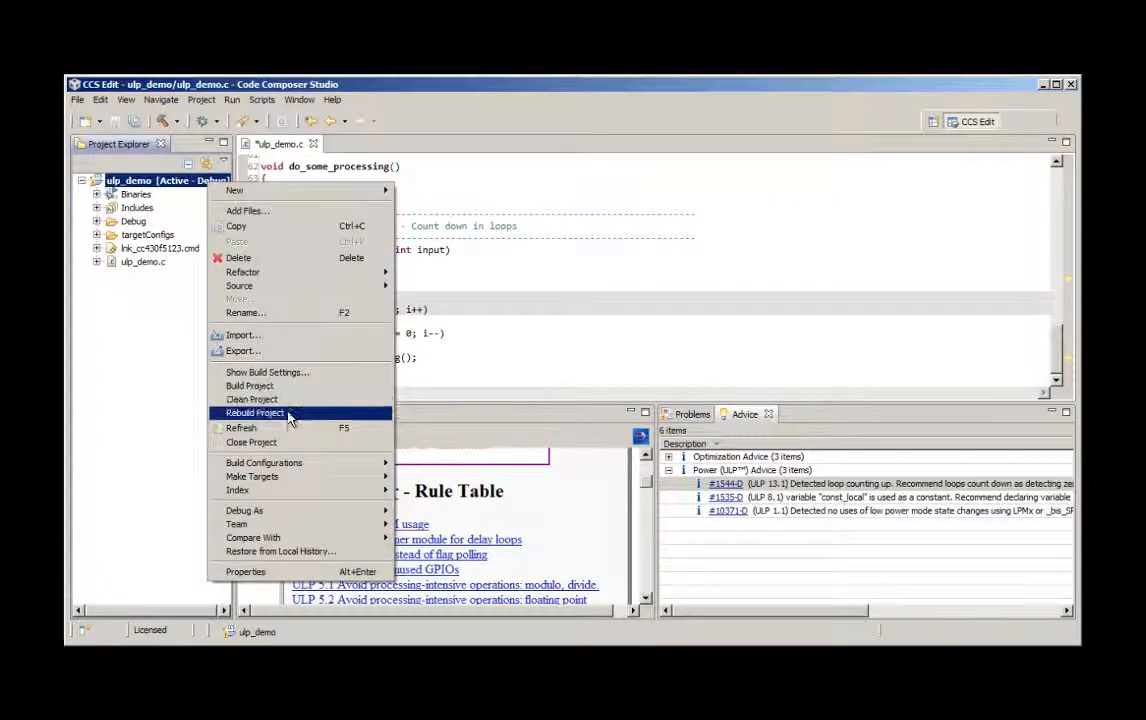
Rebuild ulp_demo from Project Explorer so the rule 13.1 warning drops from the advice list
left_click(254, 412)
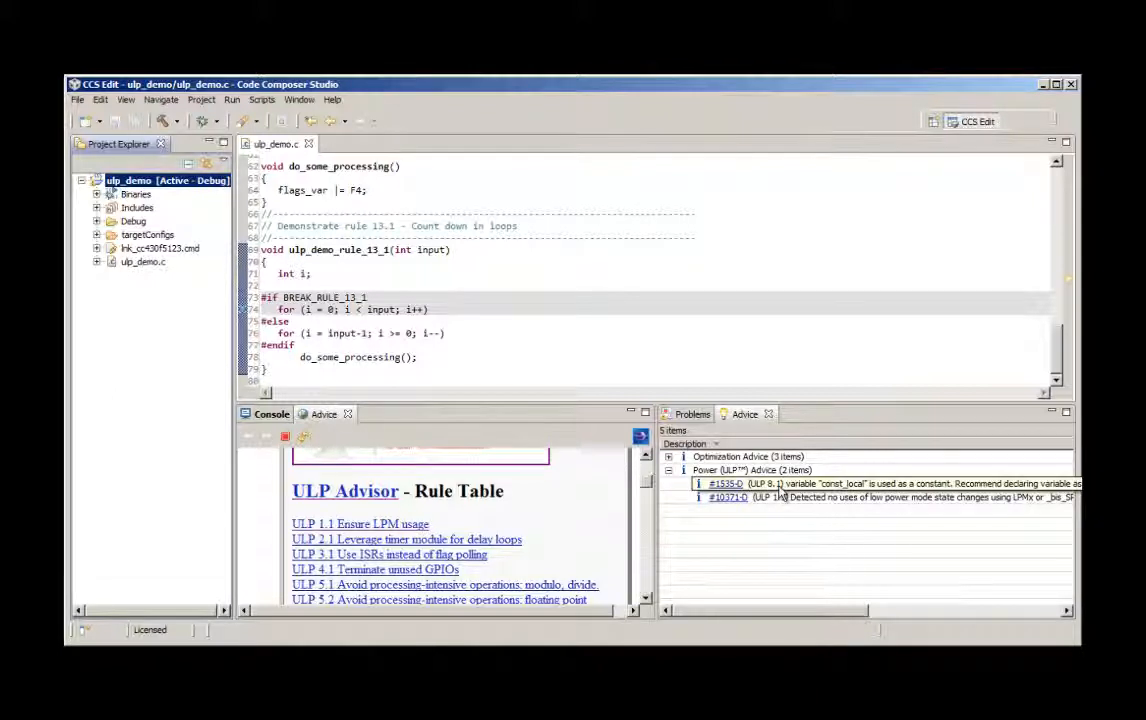
Show the #1520 help page for rule 8.1 on static and const local variables
left_click(722, 482)
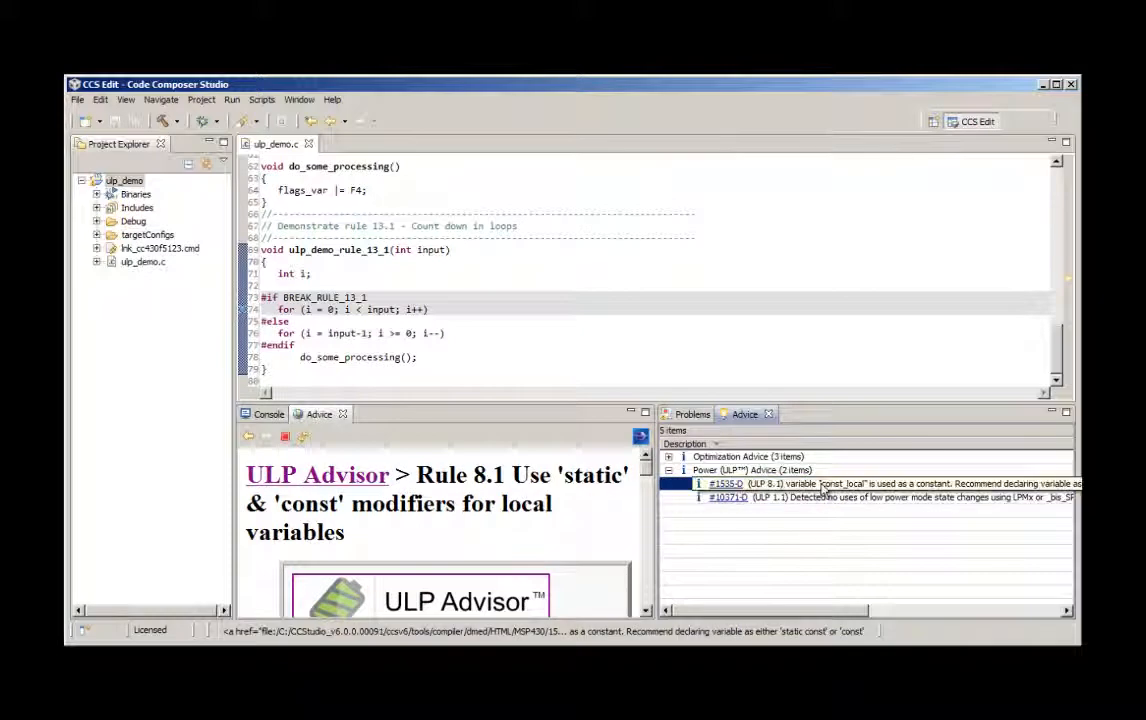
Jump to the rule 8.1 code in ulp_demo.c, set BREAK_RULE_8_1 to 0, and start a project rebuild
left_click(724, 482)
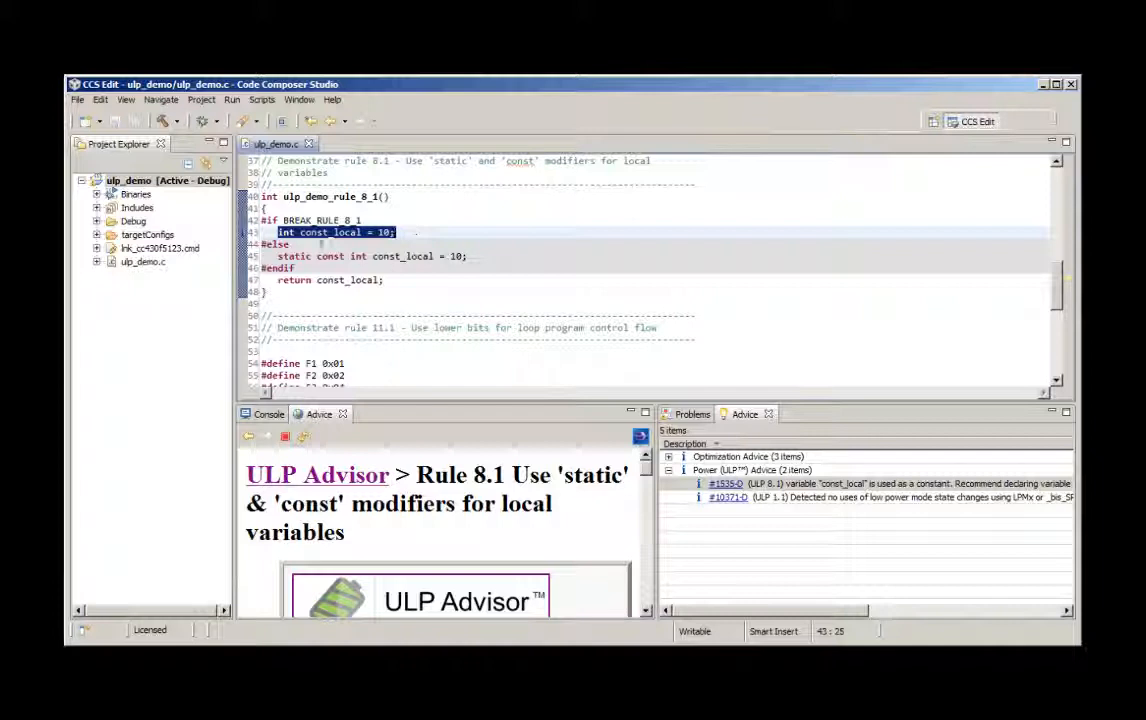
mouse_move(348, 238)
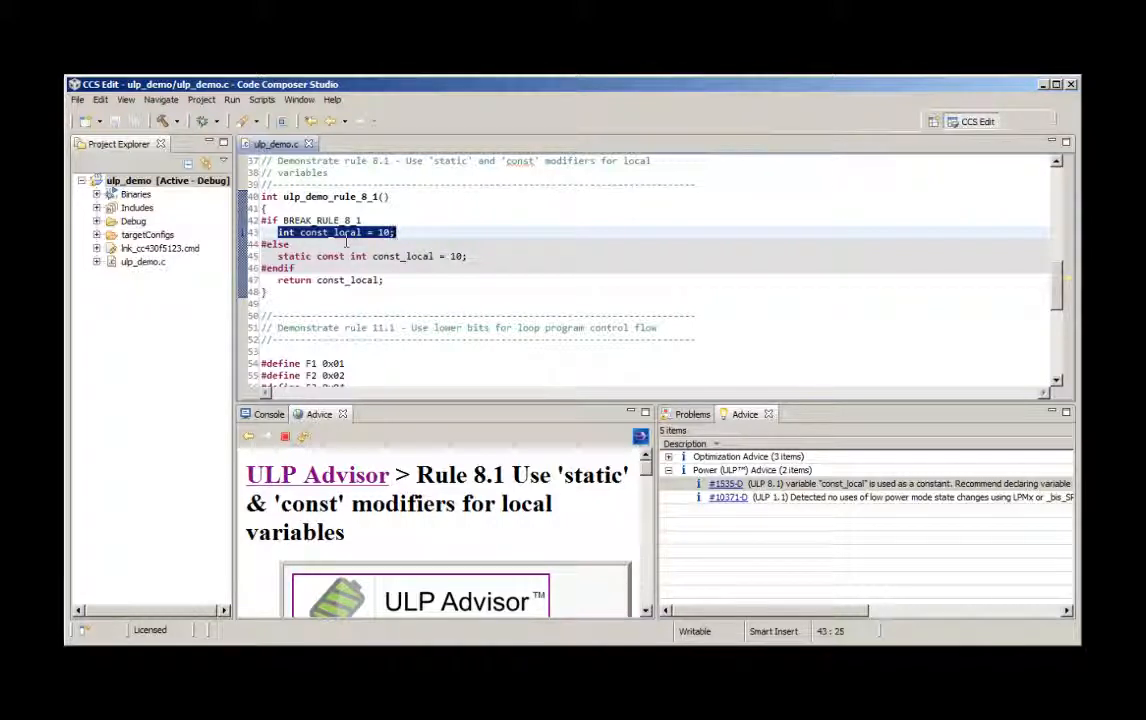
mouse_move(328, 264)
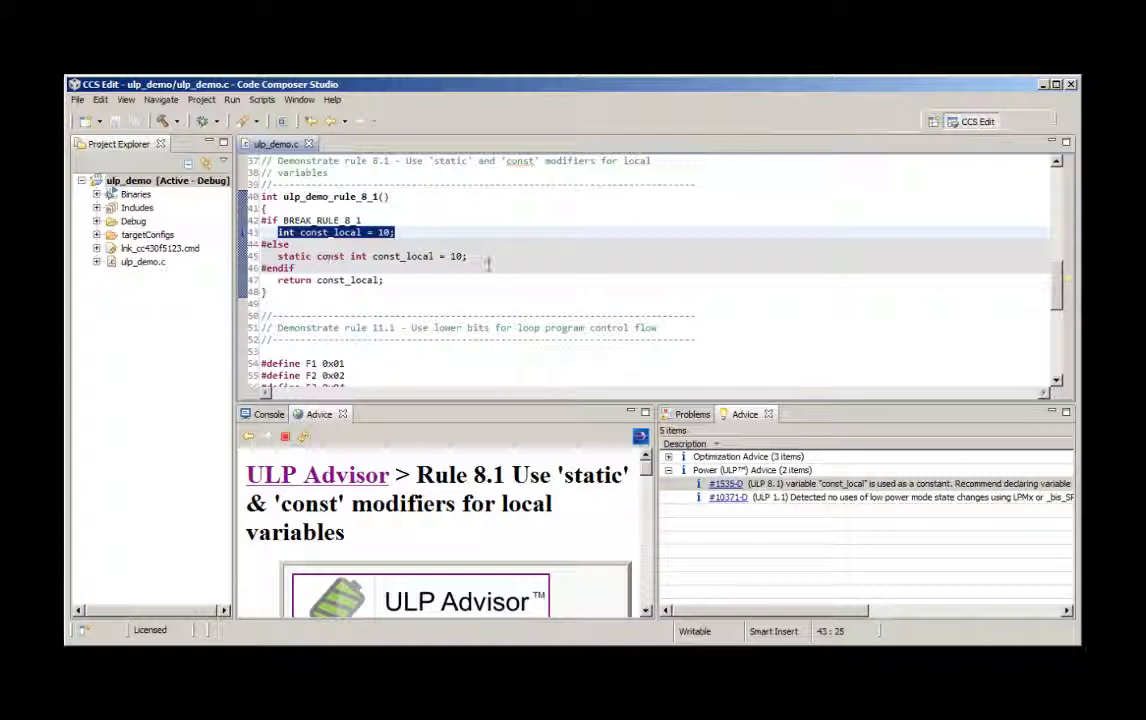
left_click(294, 268)
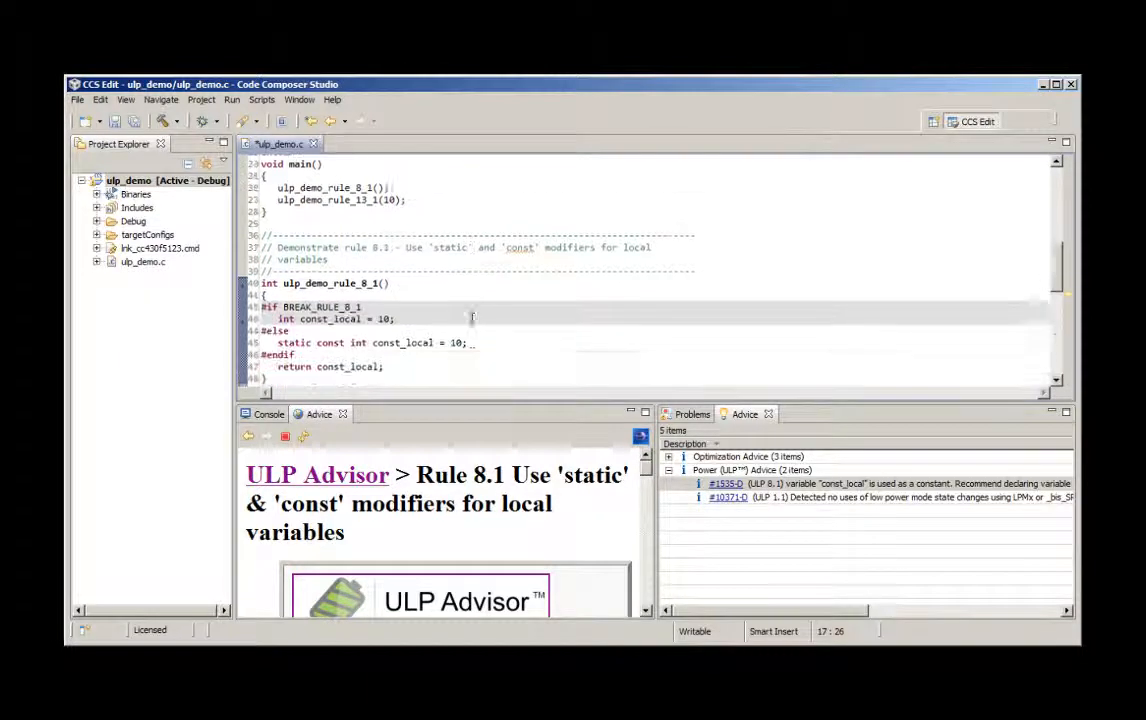
scroll("down", 3)
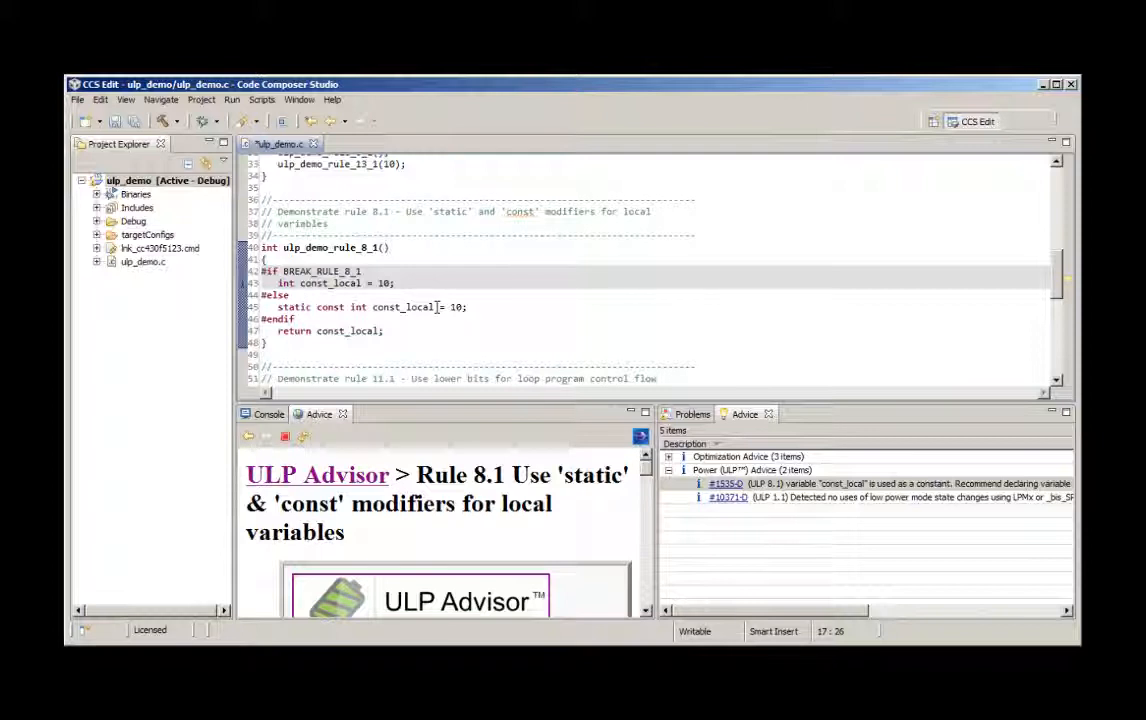
left_click(130, 180)
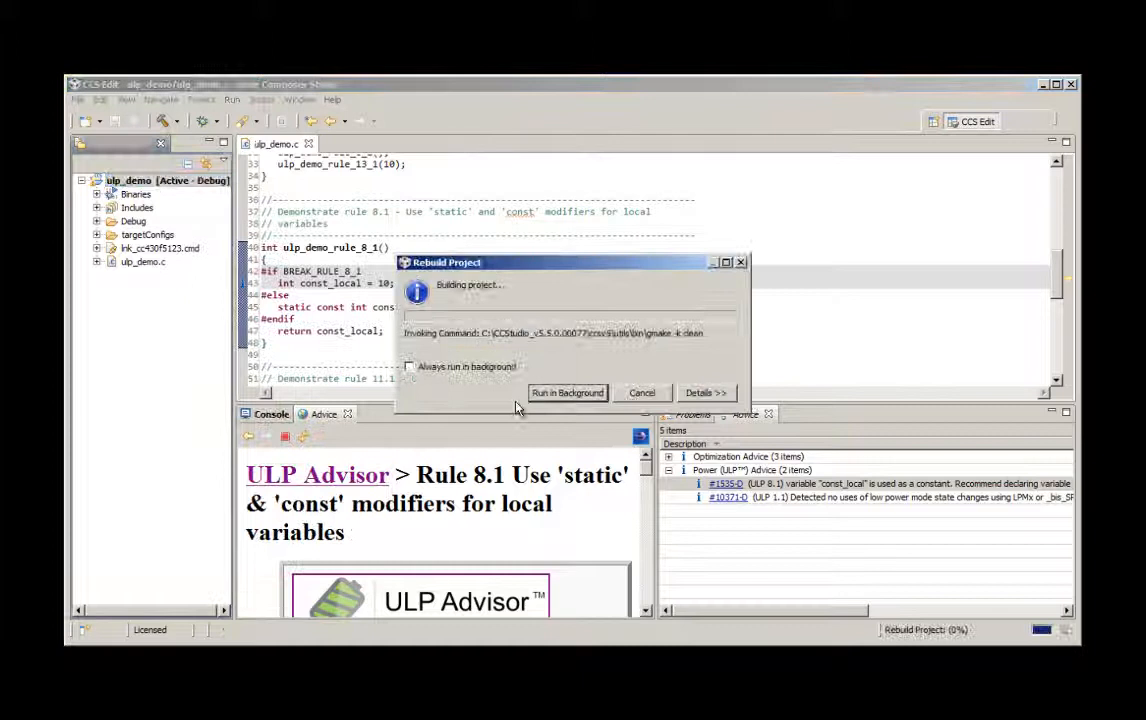
Run the rebuild in the background until only the ULP 1.1 recommendation remains
left_click(706, 392)
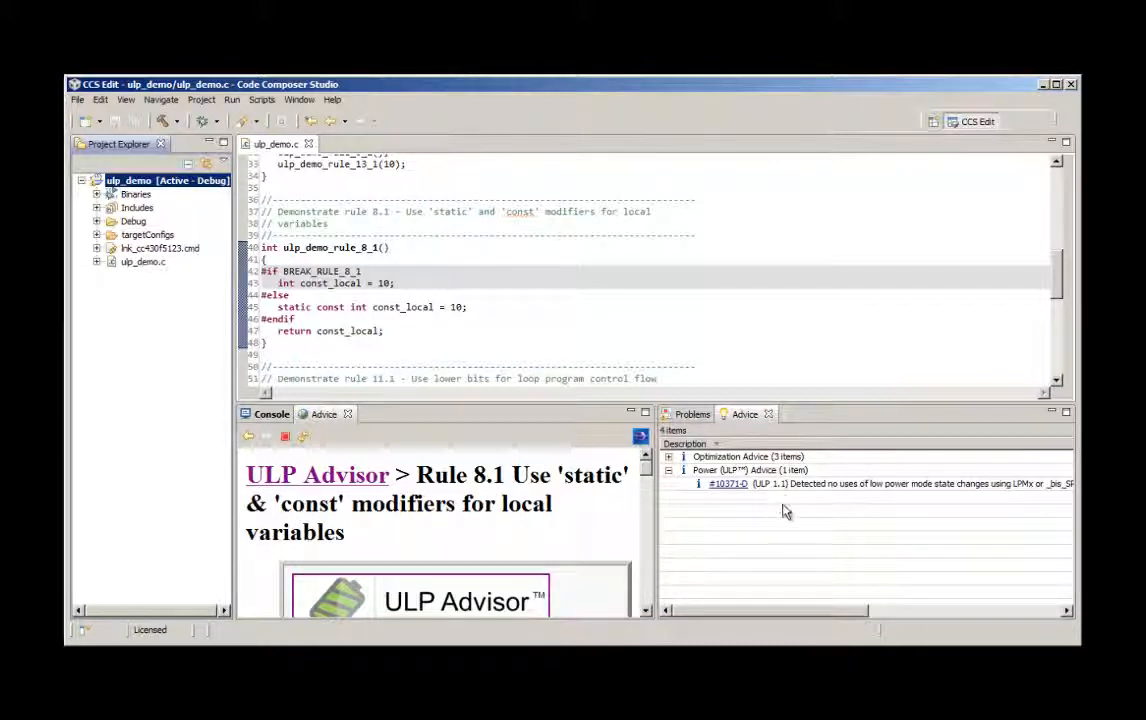
mouse_move(786, 530)
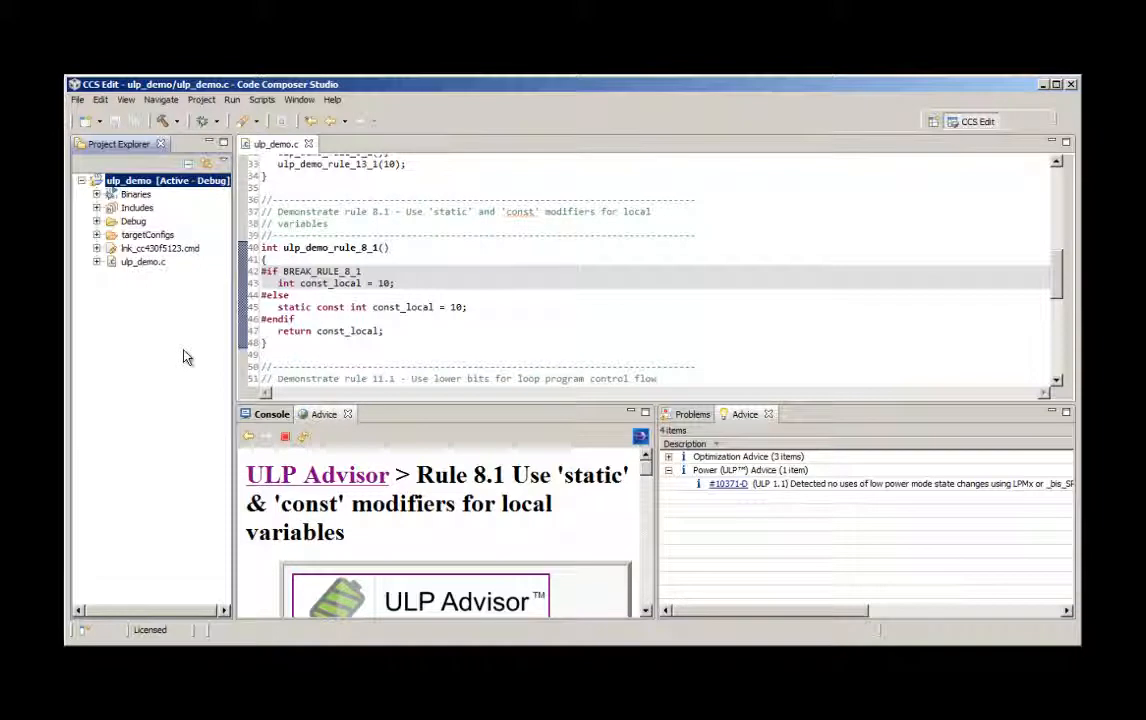
mouse_move(192, 360)
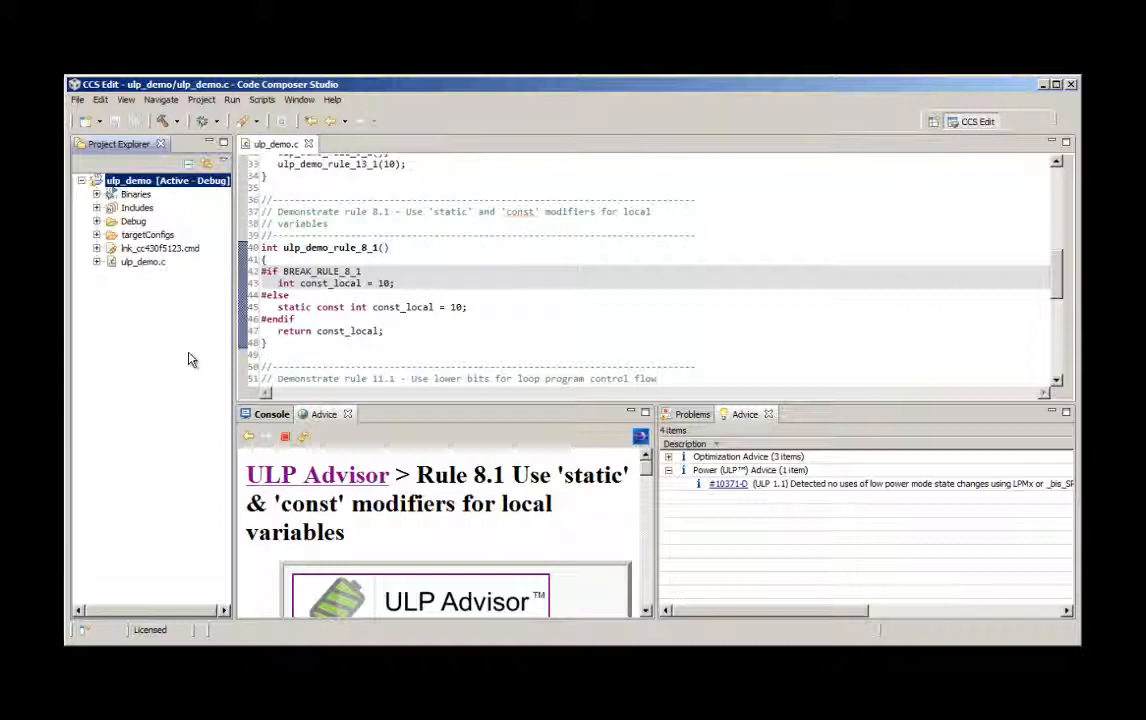
mouse_move(188, 358)
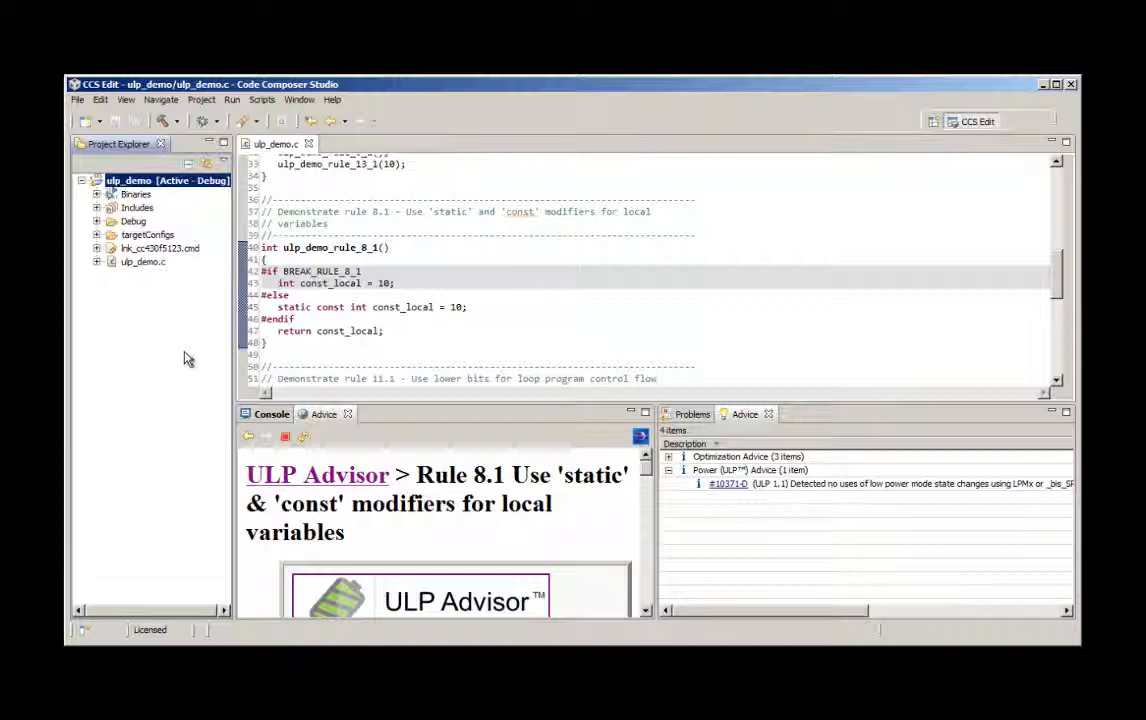
right_click(160, 180)
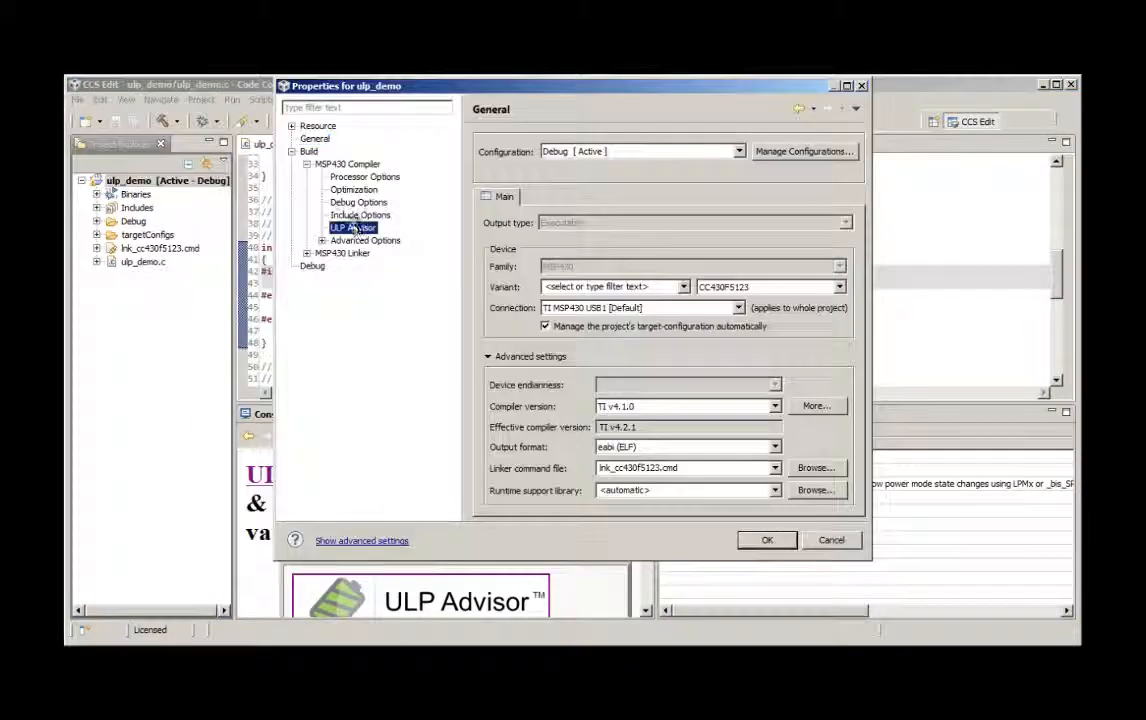
left_click(352, 228)
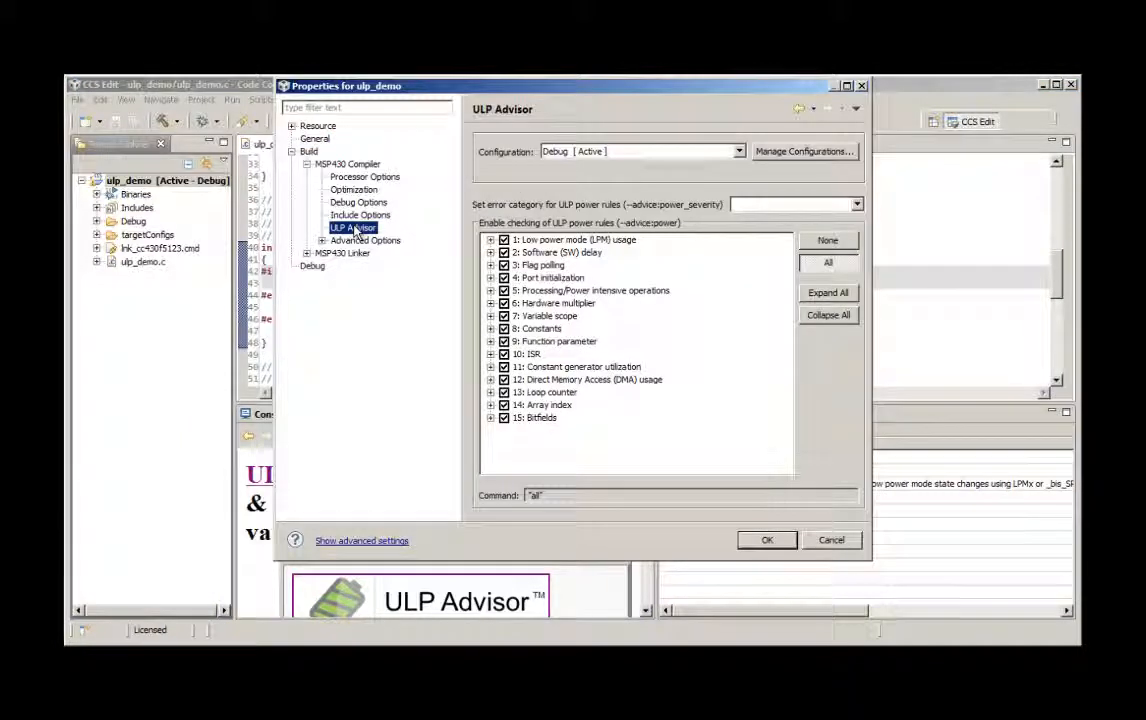
mouse_move(700, 452)
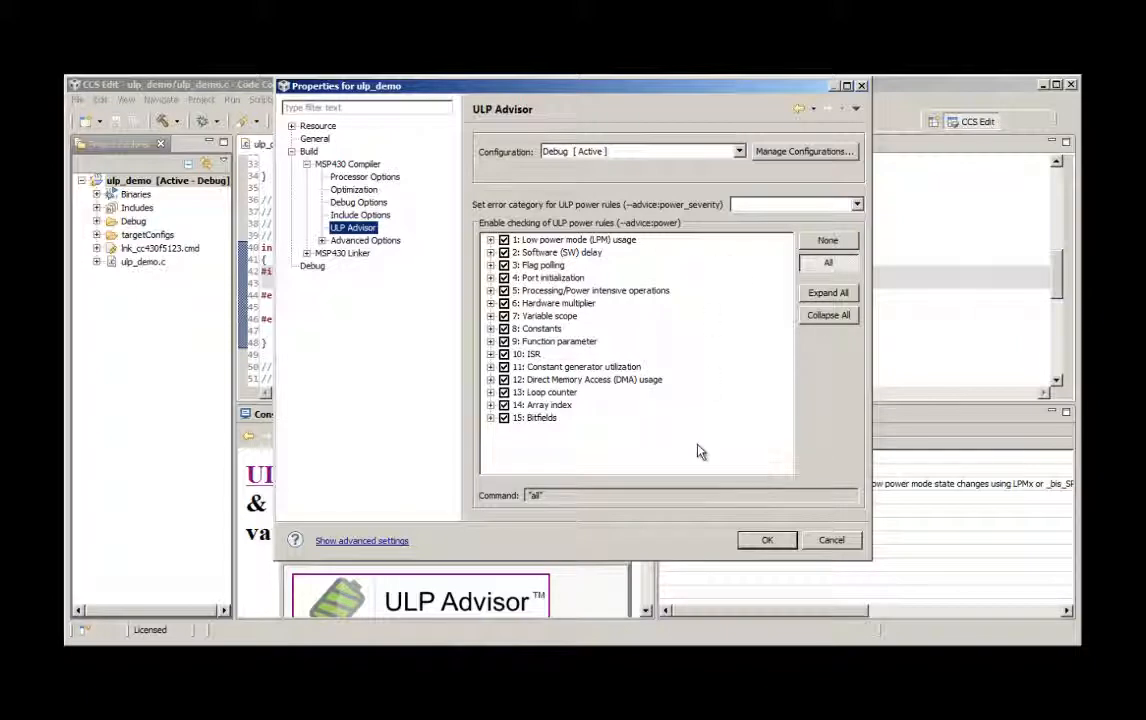
mouse_move(700, 452)
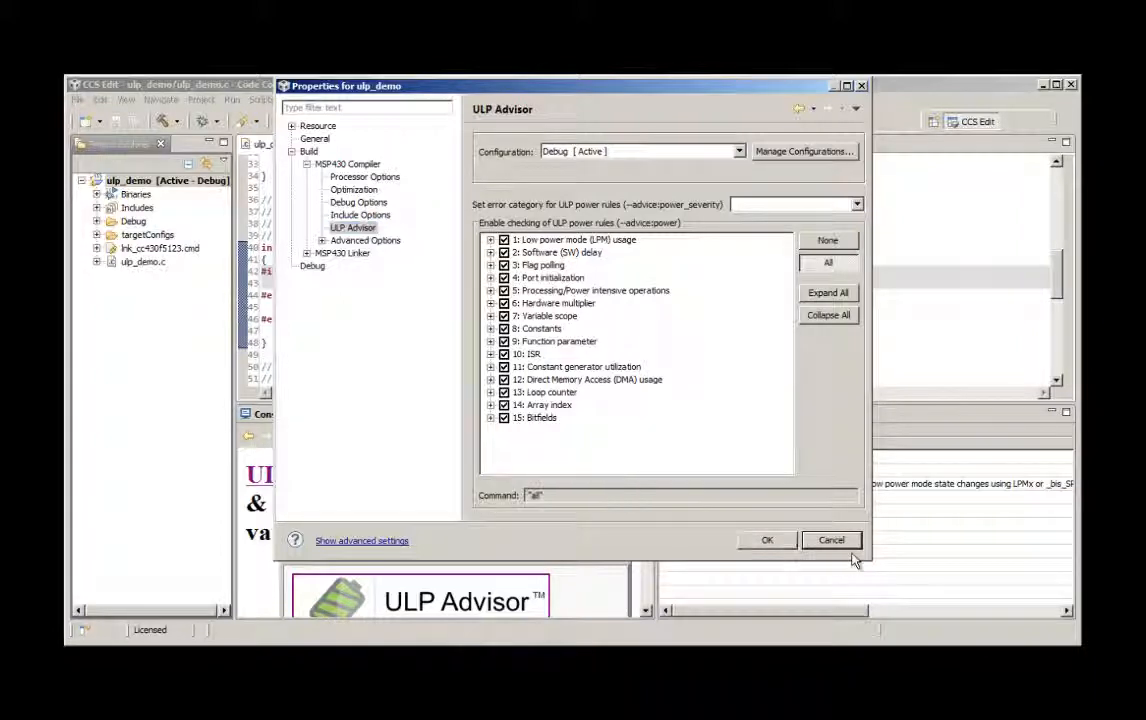
left_click(832, 540)
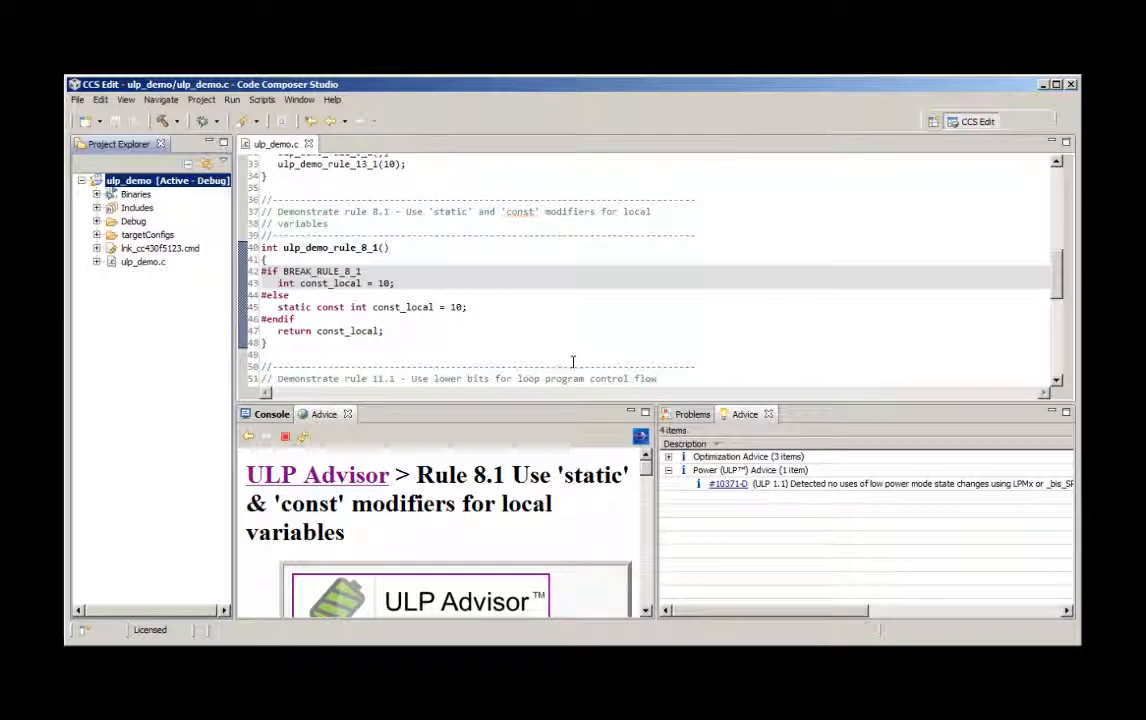